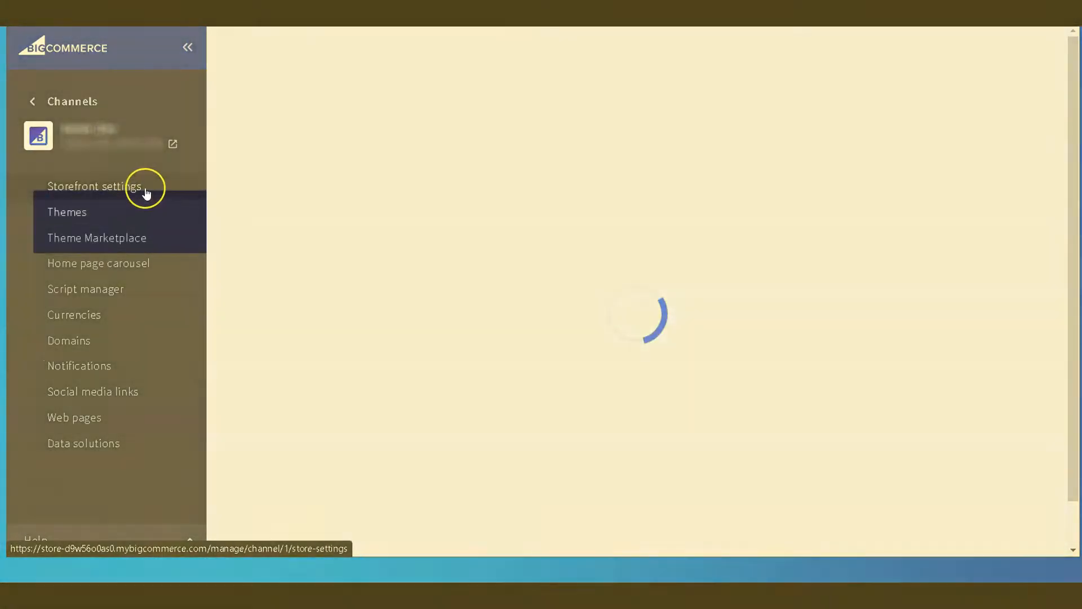
Step: Go to Storefront settings > Themes, showing Cornerstone-Custom Light as the current theme
{"action": "left_click", "coordinate": [94, 186]}
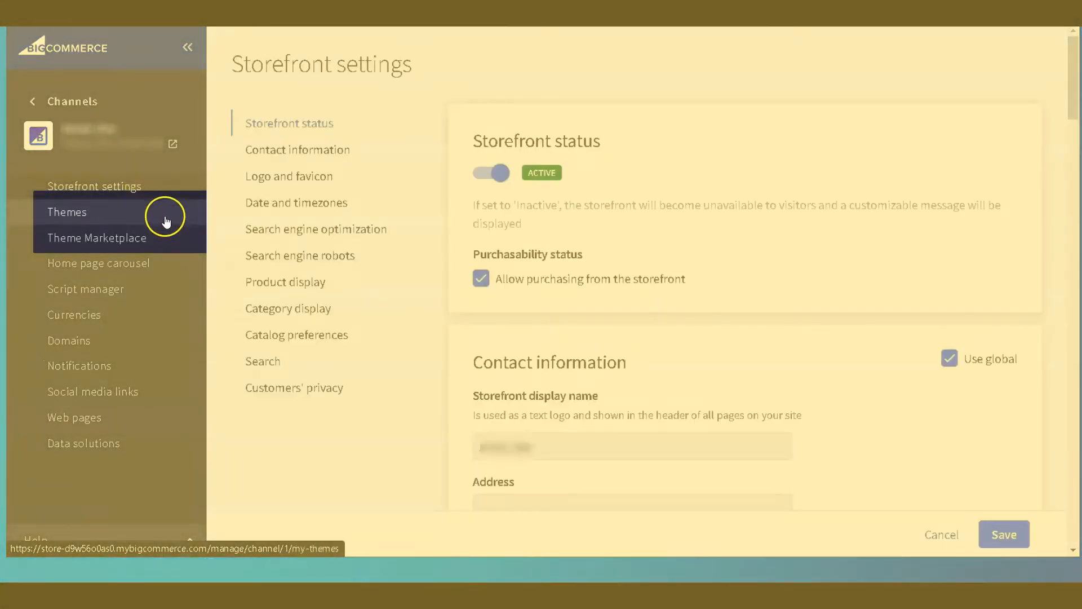
{"action": "left_click", "coordinate": [66, 212]}
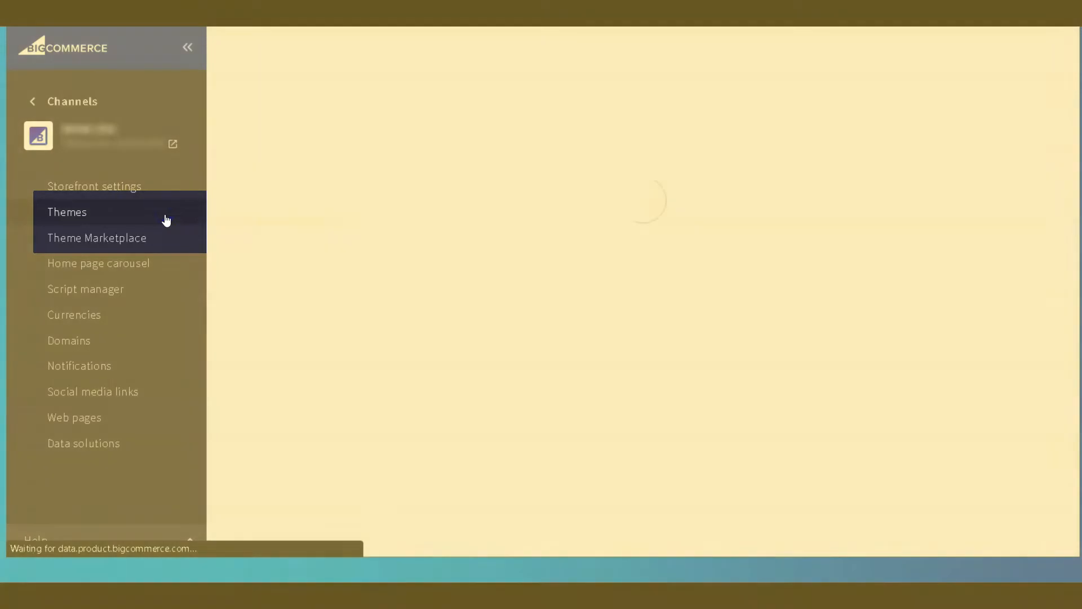
{"action": "left_click", "coordinate": [67, 212]}
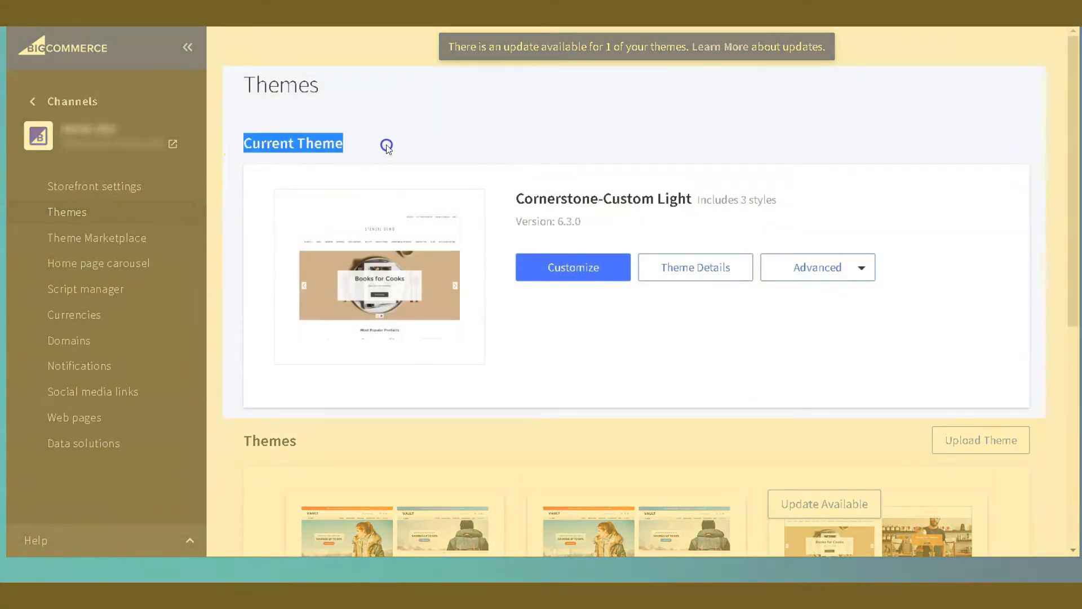
{"action": "mouse_move", "coordinate": [622, 232]}
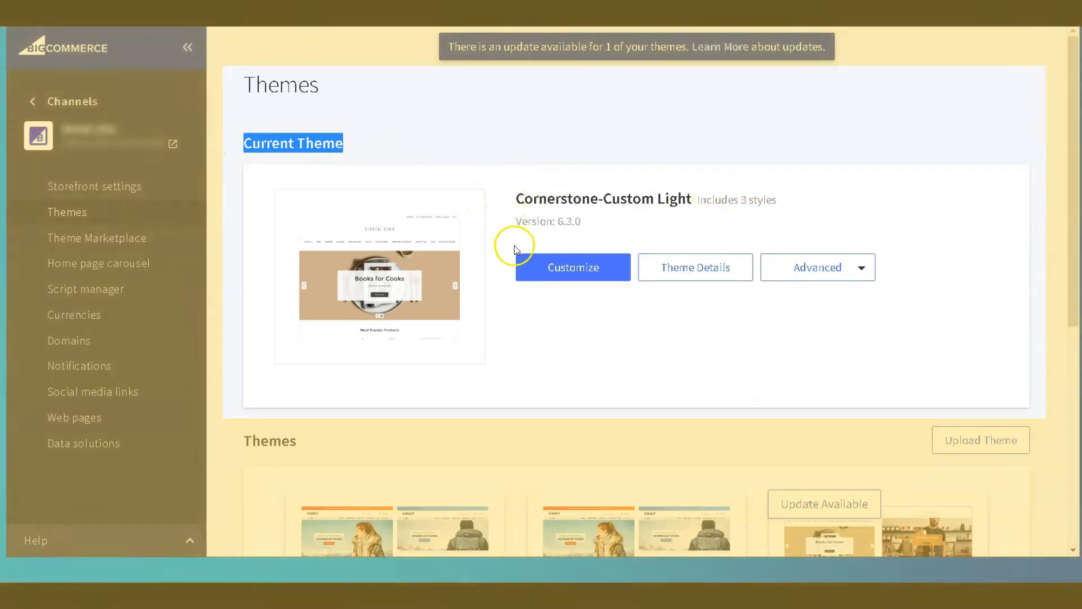
{"action": "scroll", "scroll_direction": "down", "scroll_amount": 3}
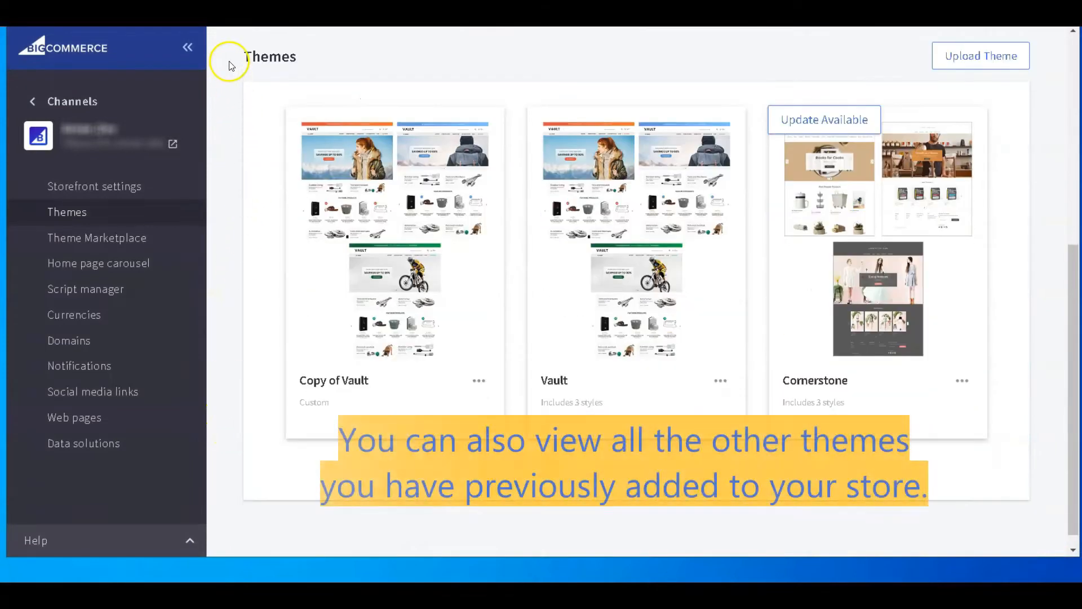
{"action": "mouse_move", "coordinate": [723, 149]}
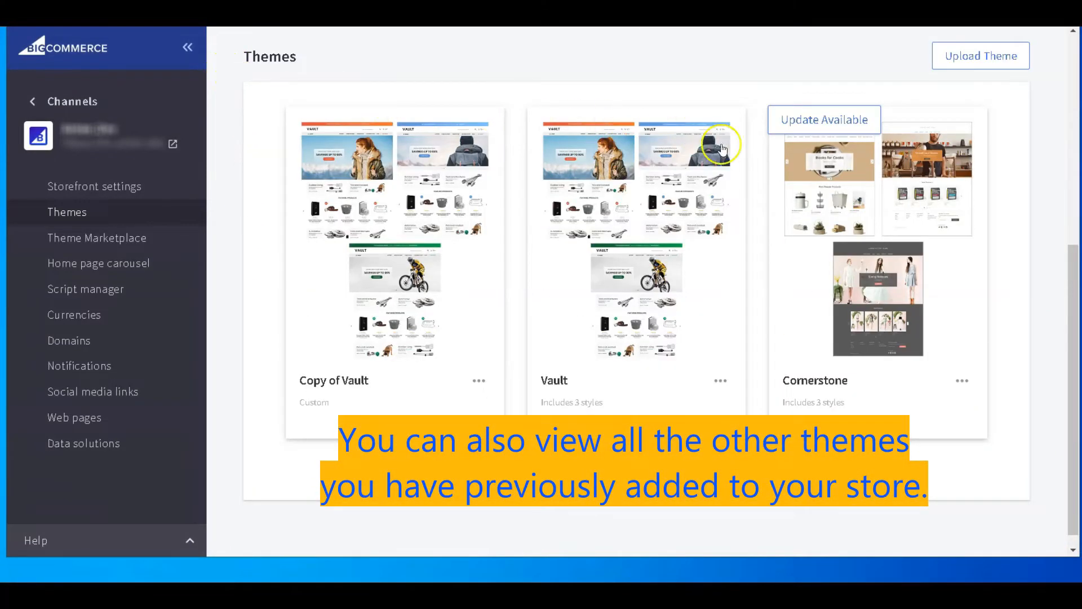
{"action": "mouse_move", "coordinate": [1015, 256]}
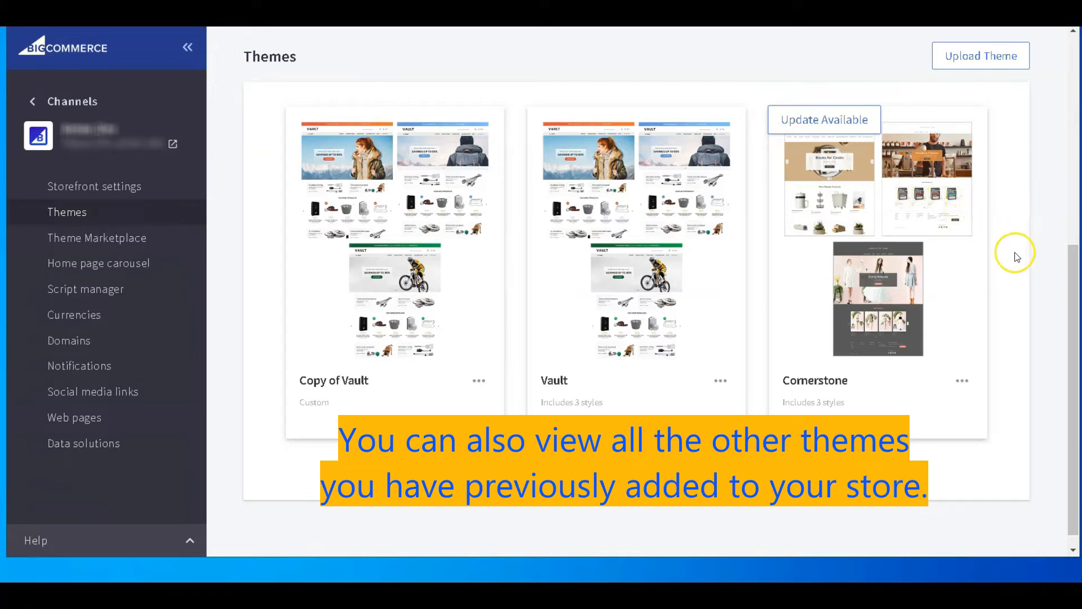
{"action": "mouse_move", "coordinate": [963, 383]}
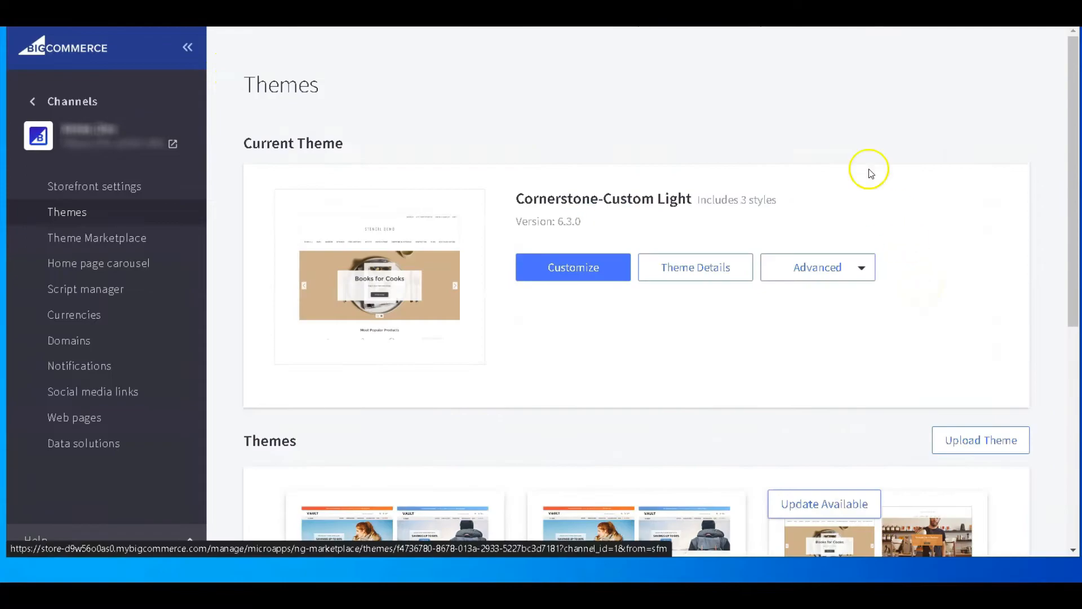
{"action": "mouse_move", "coordinate": [852, 151]}
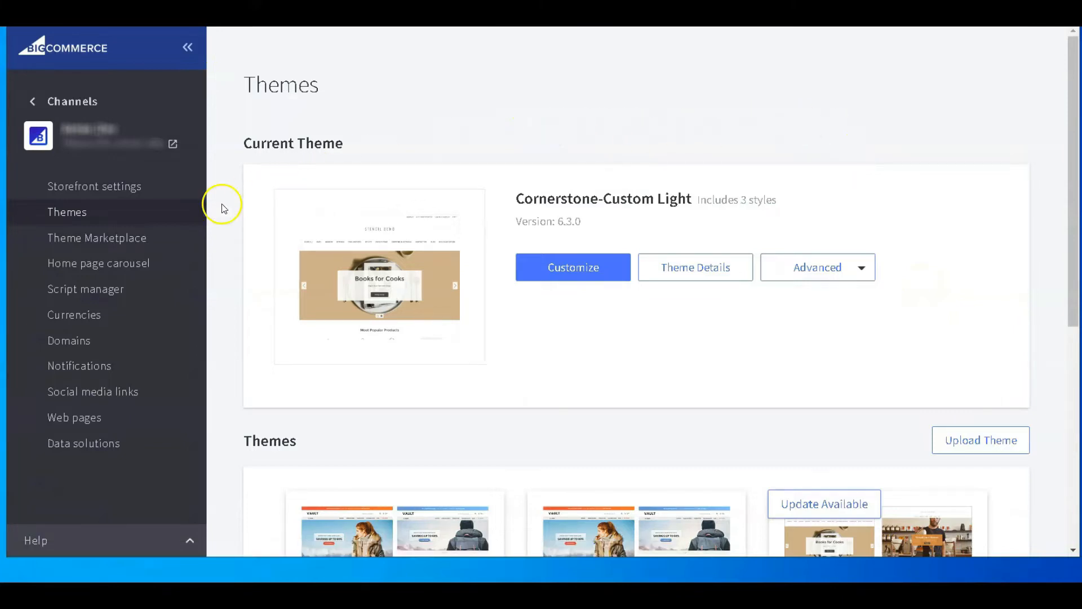
{"action": "mouse_move", "coordinate": [185, 247]}
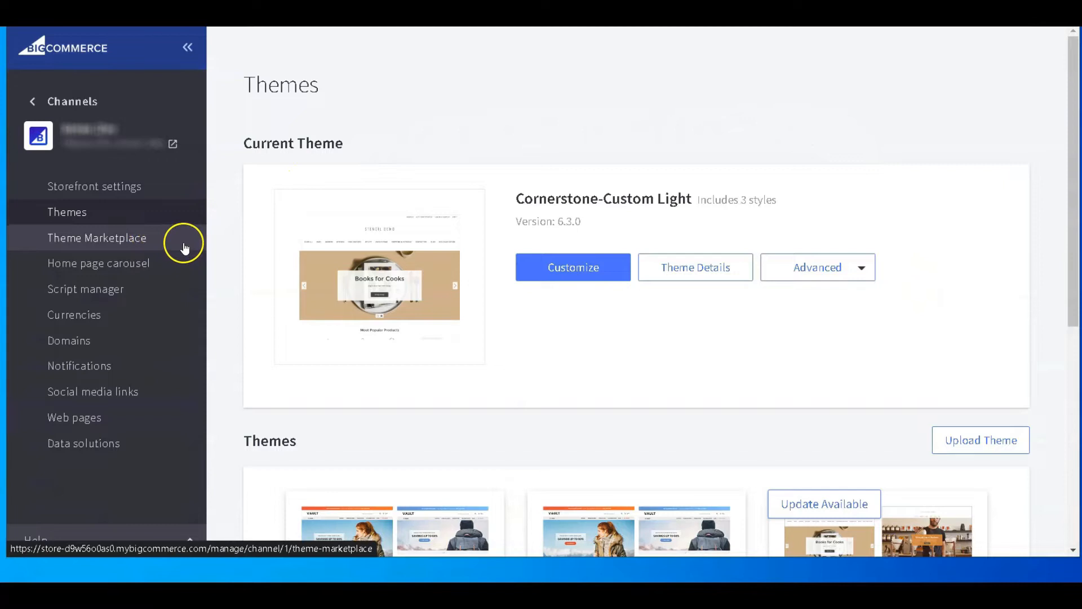
Step: Enter the Theme Marketplace and toggle Paid then All price filters
{"action": "left_click", "coordinate": [97, 238]}
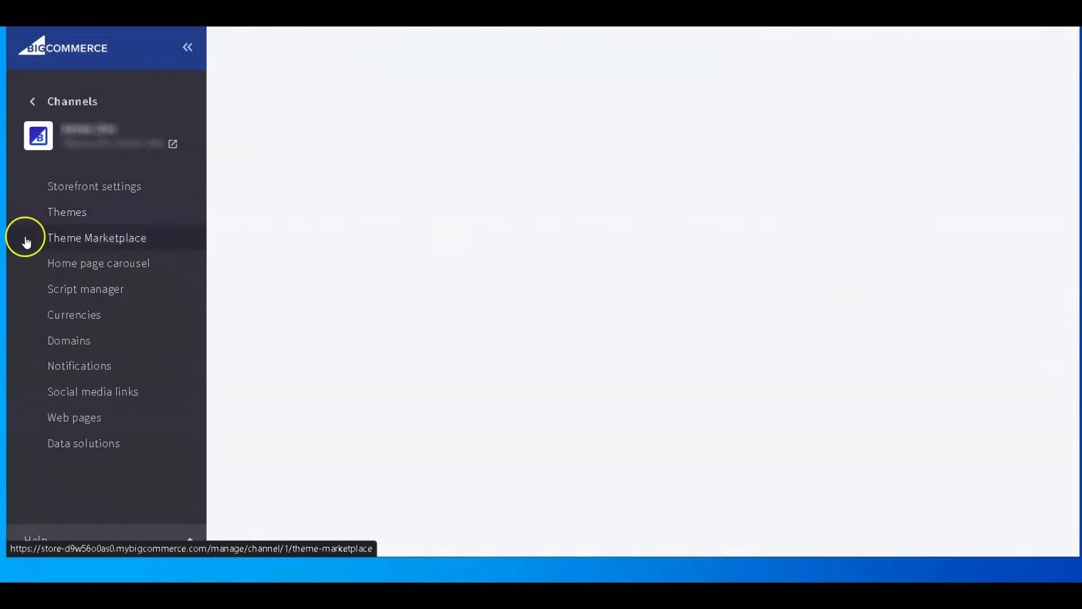
{"action": "left_click", "coordinate": [97, 237]}
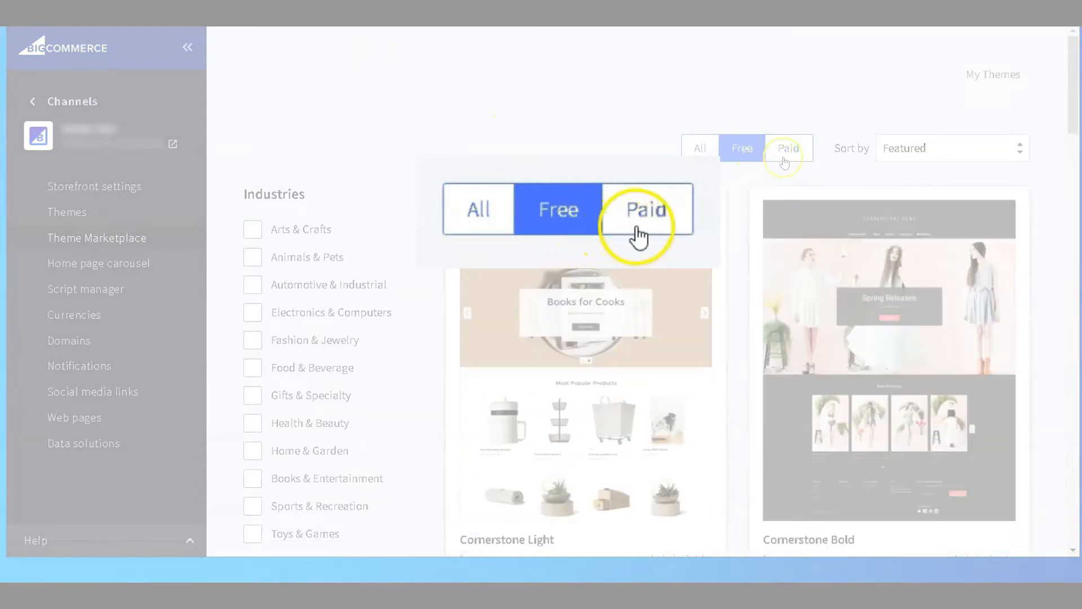
{"action": "left_click", "coordinate": [646, 210]}
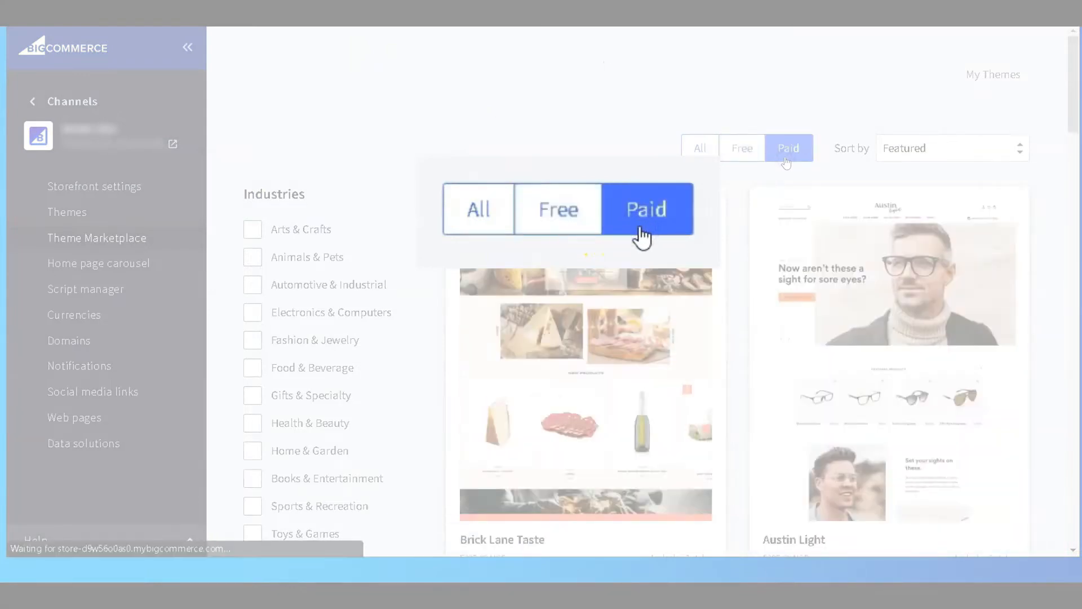
{"action": "left_click", "coordinate": [700, 147]}
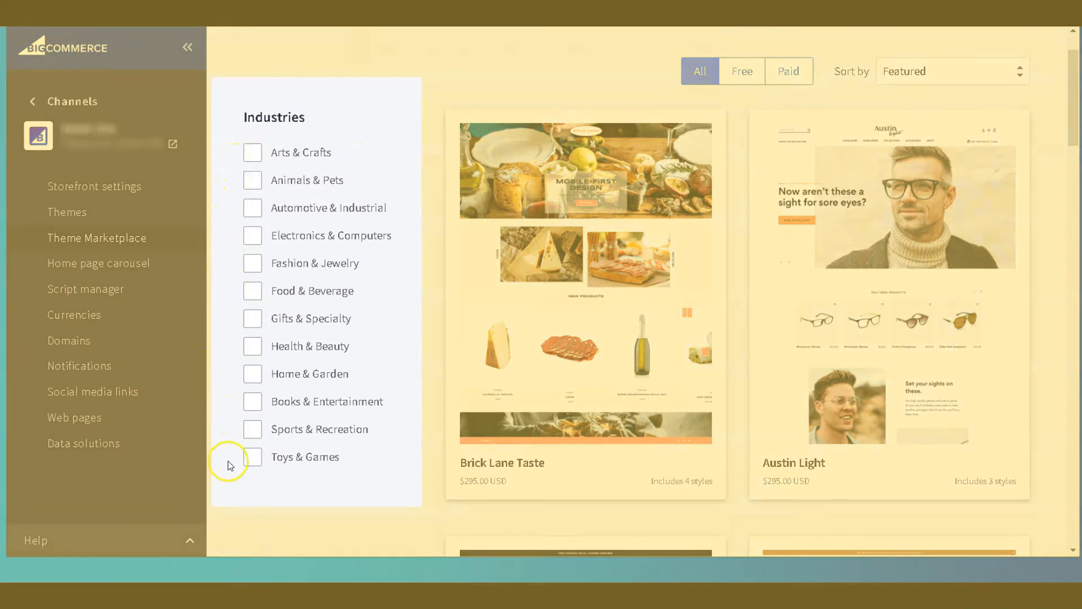
Step: Apply the Electronics & Computers industry filter, then clear it to list all themes
{"action": "left_click", "coordinate": [253, 234]}
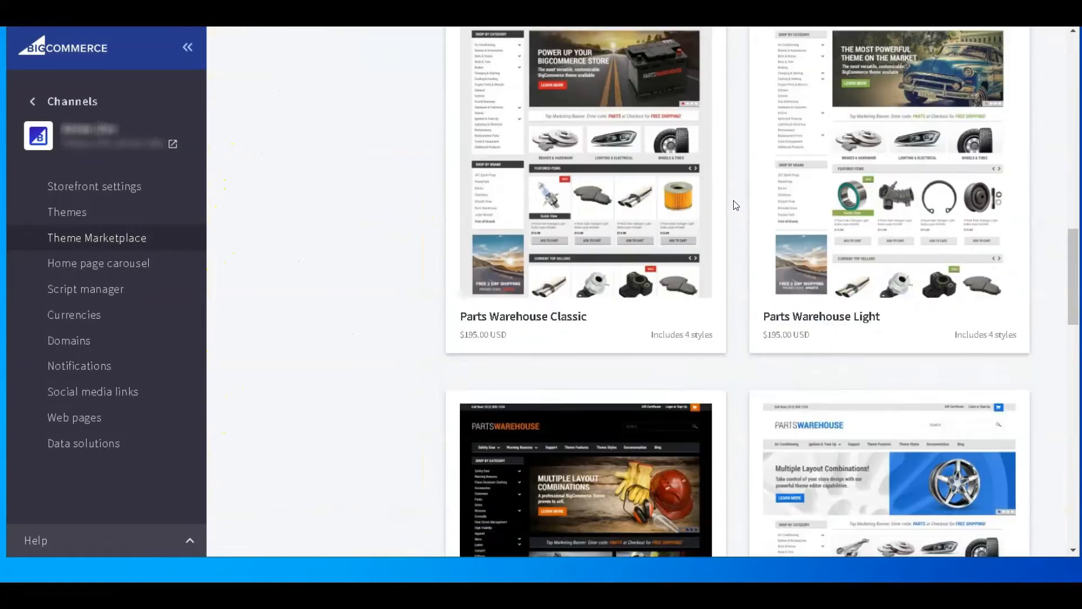
{"action": "left_click", "coordinate": [252, 352]}
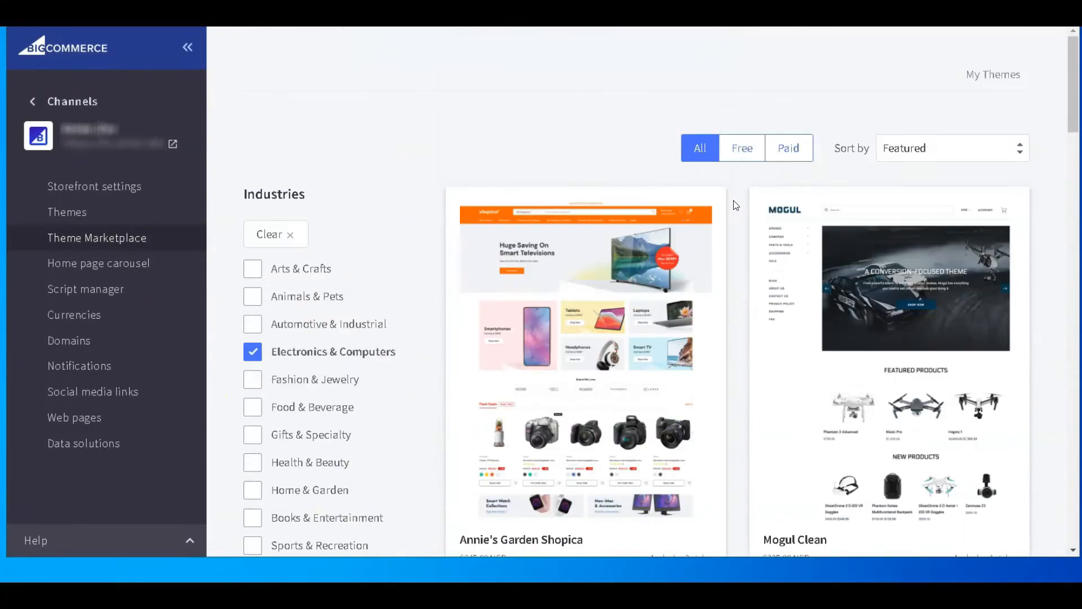
{"action": "left_click", "coordinate": [275, 235]}
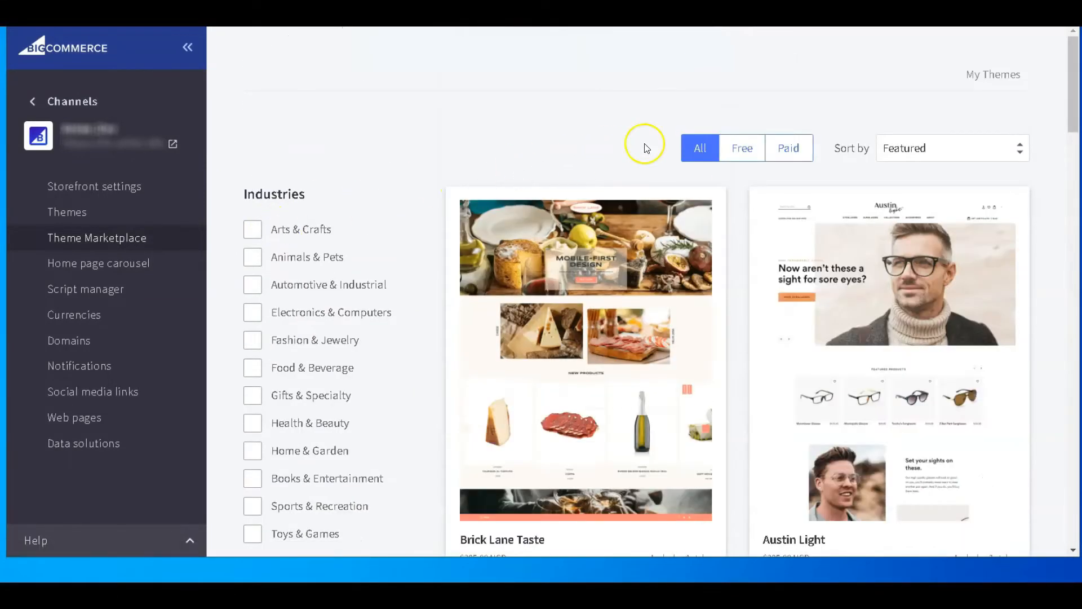
Step: Filter the marketplace to Free themes and browse down the list
{"action": "left_click", "coordinate": [741, 147]}
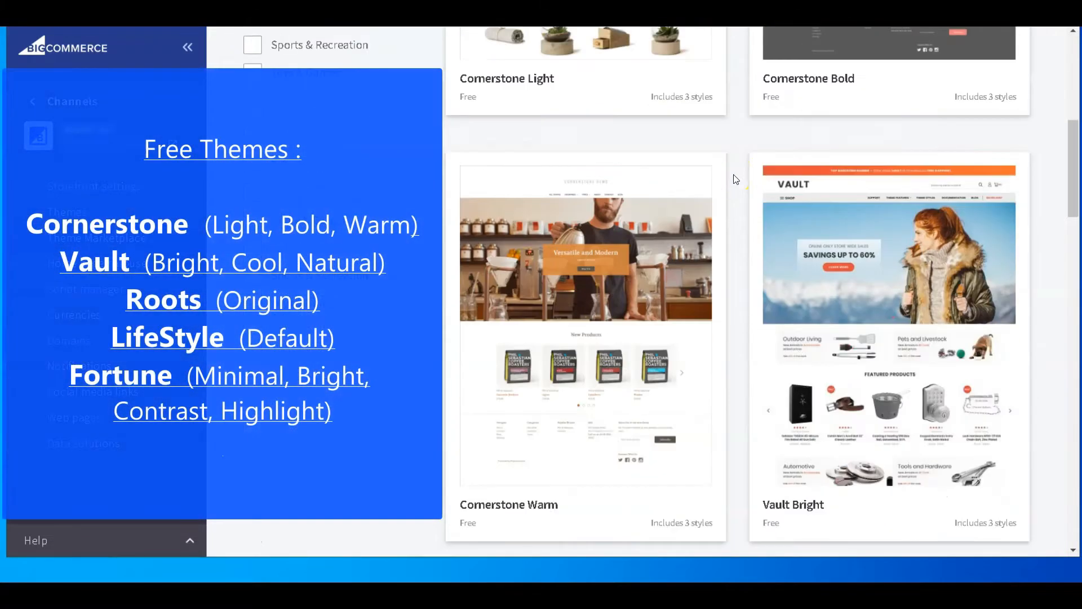
{"action": "scroll", "scroll_direction": "down", "scroll_amount": 3}
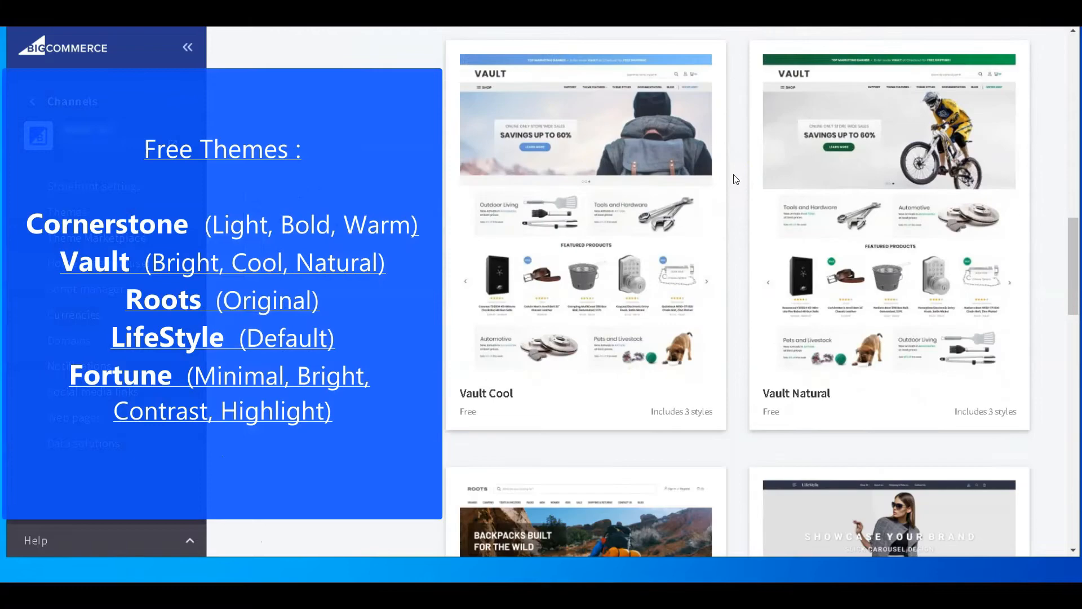
{"action": "scroll", "scroll_direction": "down", "scroll_amount": 3}
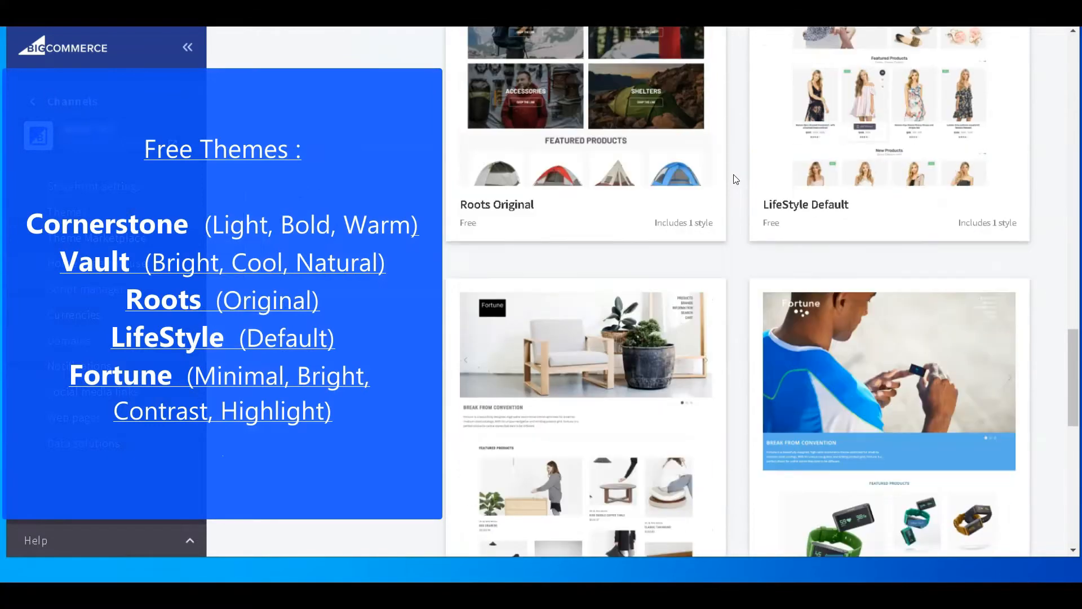
{"action": "scroll", "scroll_direction": "down", "scroll_amount": 3}
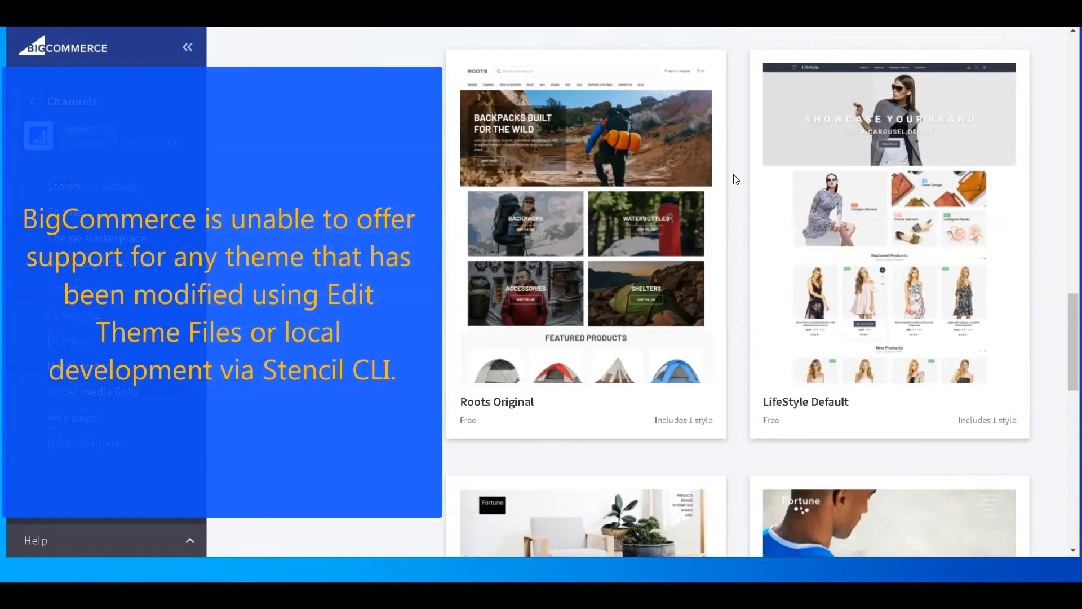
{"action": "scroll", "scroll_direction": "down", "scroll_amount": 3}
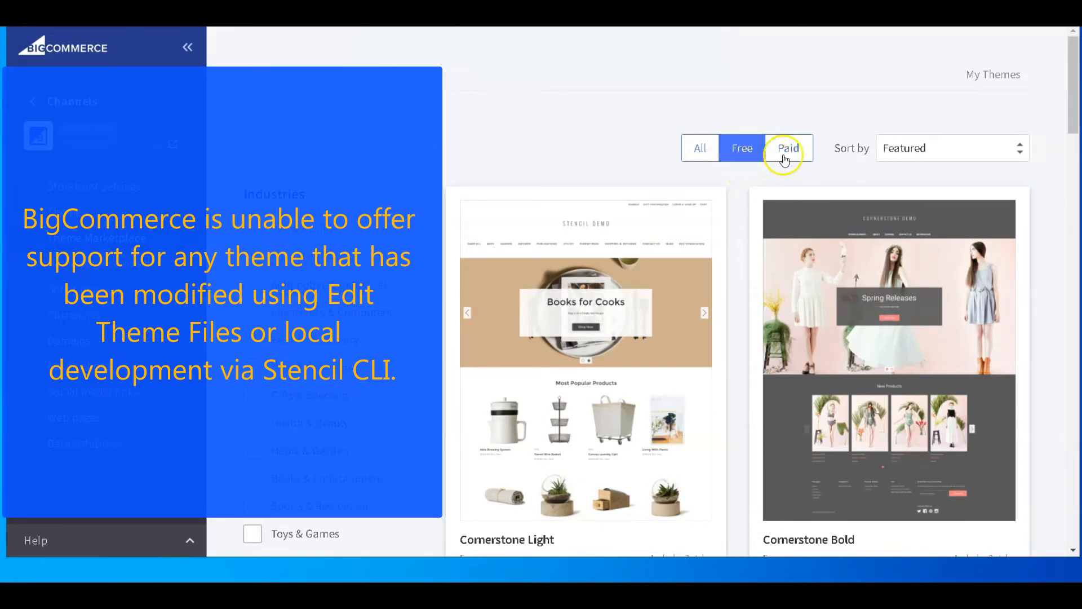
Step: Switch the marketplace filter to Paid themes only
{"action": "left_click", "coordinate": [790, 147]}
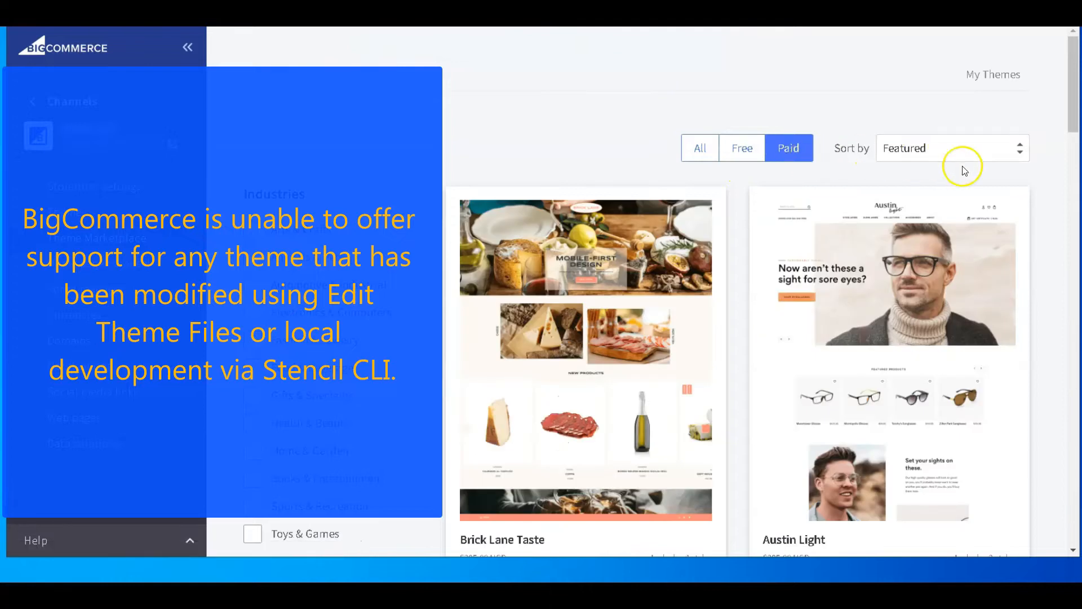
{"action": "scroll", "scroll_direction": "down", "scroll_amount": 3}
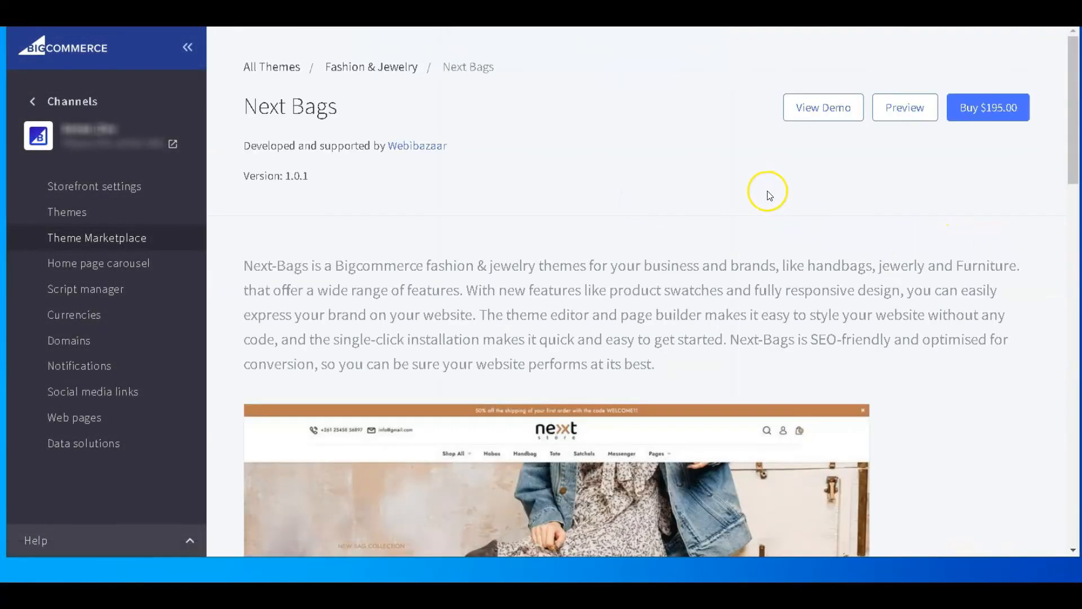
Step: Launch the live demo of the Next Bags theme from its detail page
{"action": "scroll", "scroll_direction": "down", "scroll_amount": 3}
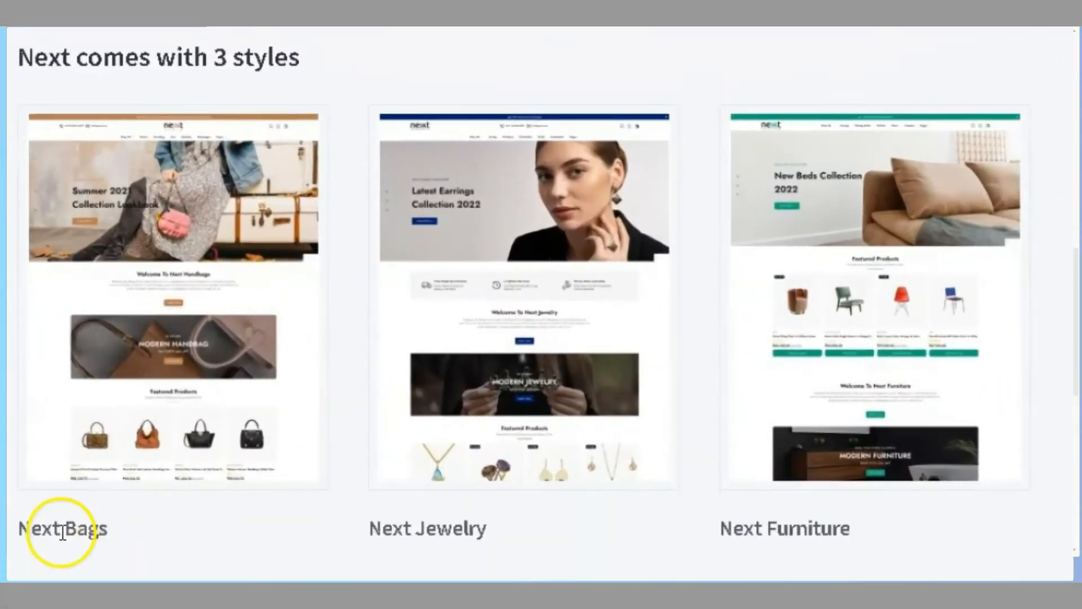
{"action": "mouse_move", "coordinate": [487, 534]}
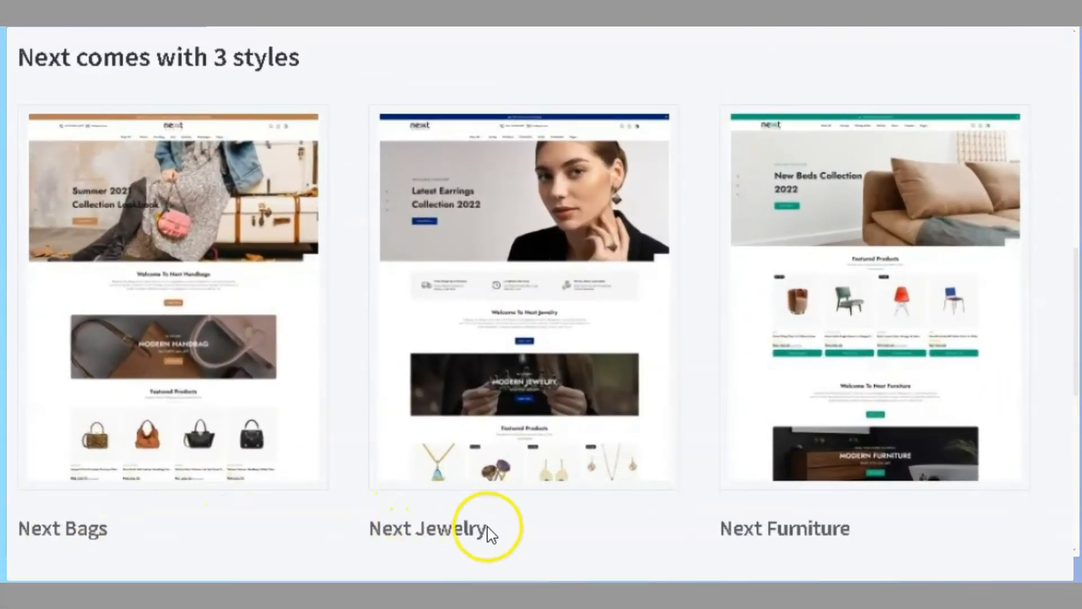
{"action": "mouse_move", "coordinate": [882, 539]}
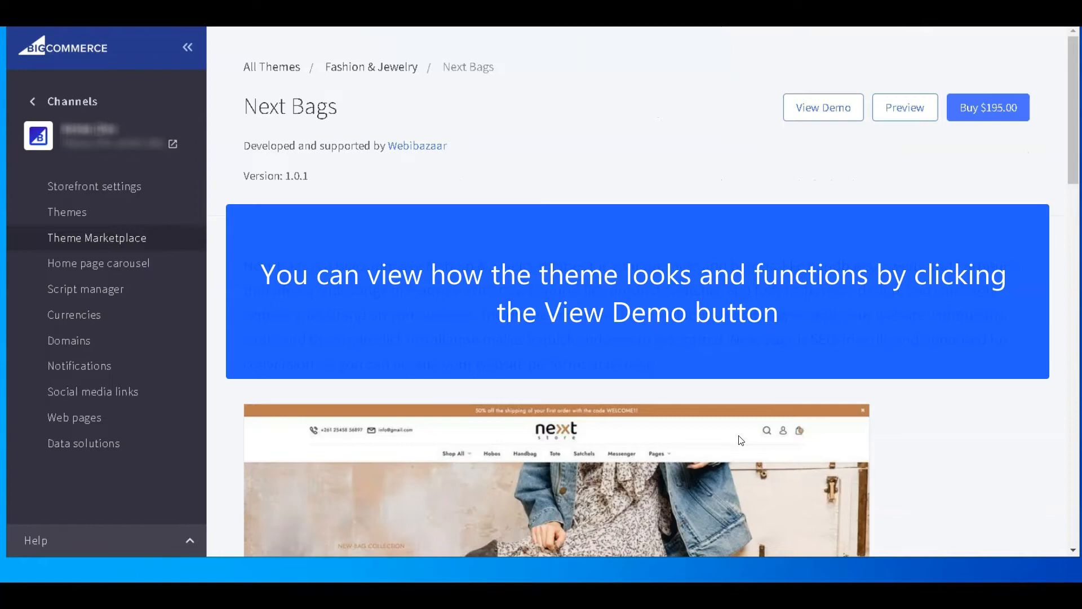
{"action": "left_click", "coordinate": [829, 115]}
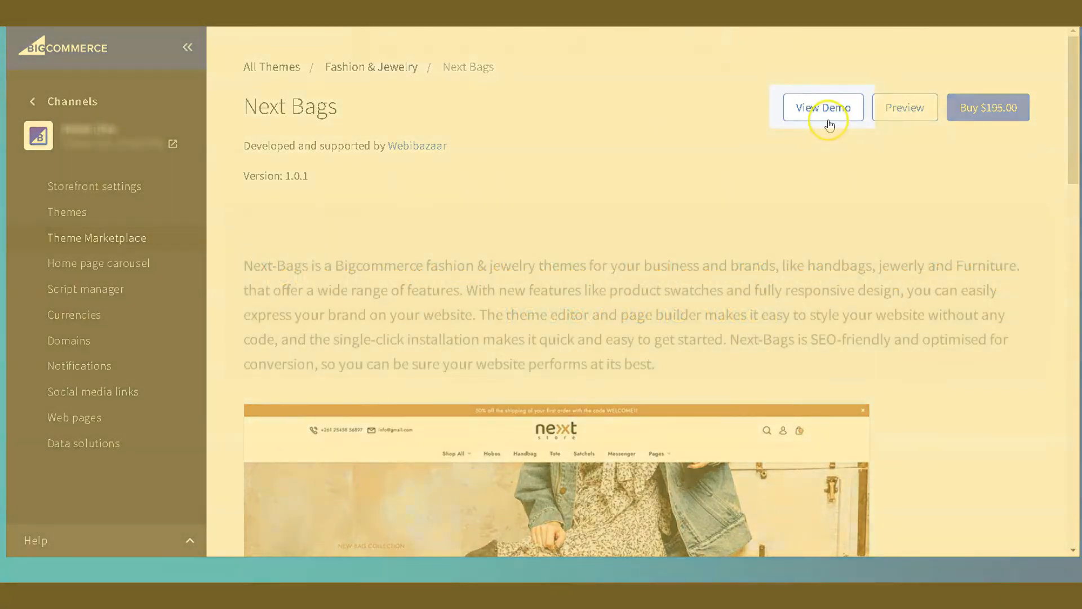
{"action": "left_click", "coordinate": [823, 108]}
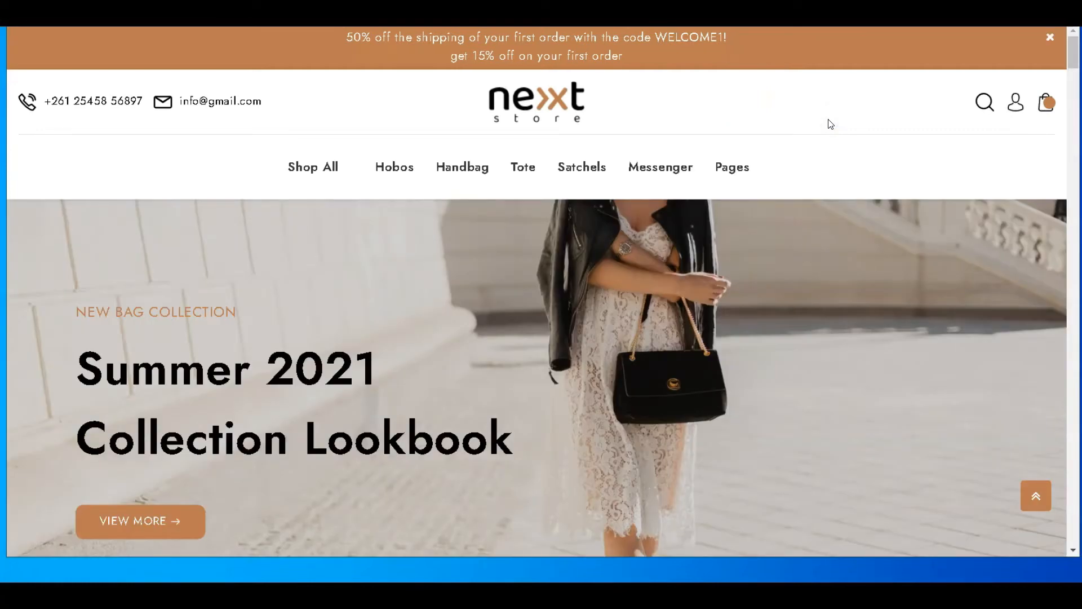
{"action": "scroll", "scroll_direction": "down", "scroll_amount": 3}
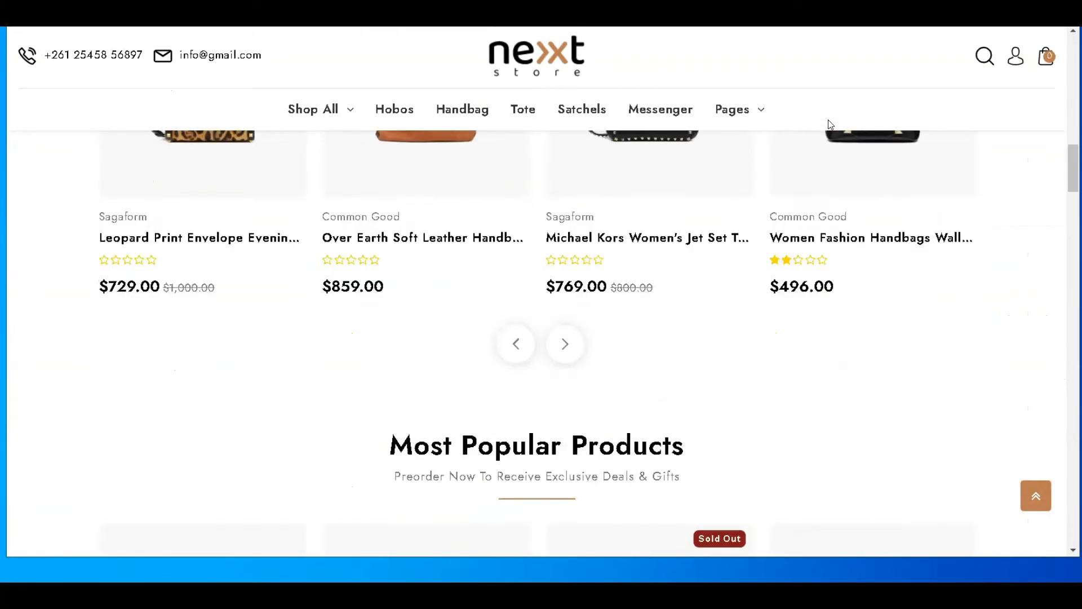
{"action": "scroll", "scroll_direction": "up", "scroll_amount": 3}
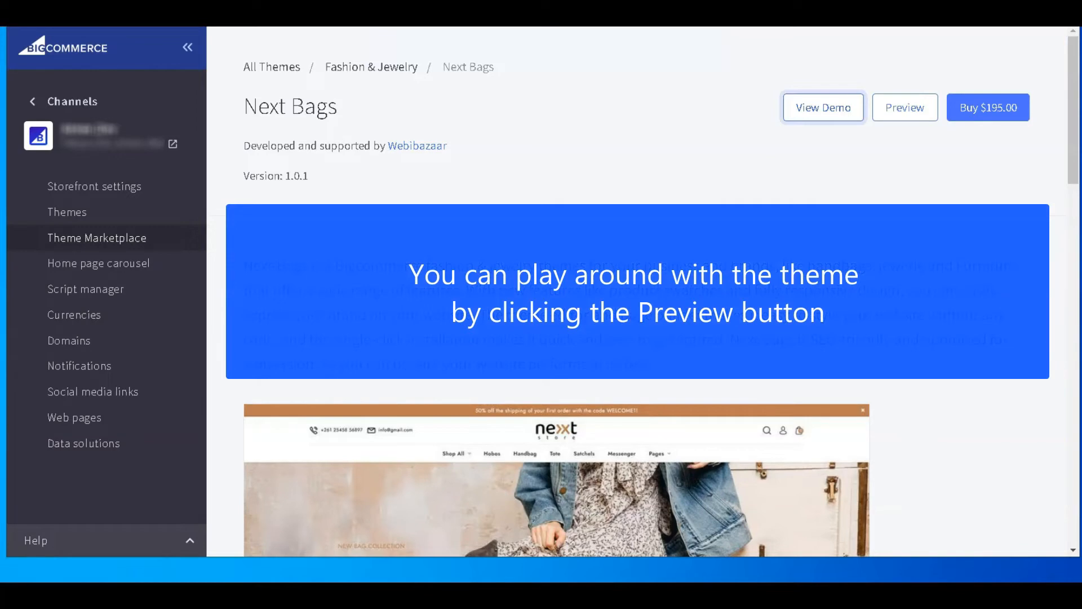
{"action": "left_click", "coordinate": [905, 107]}
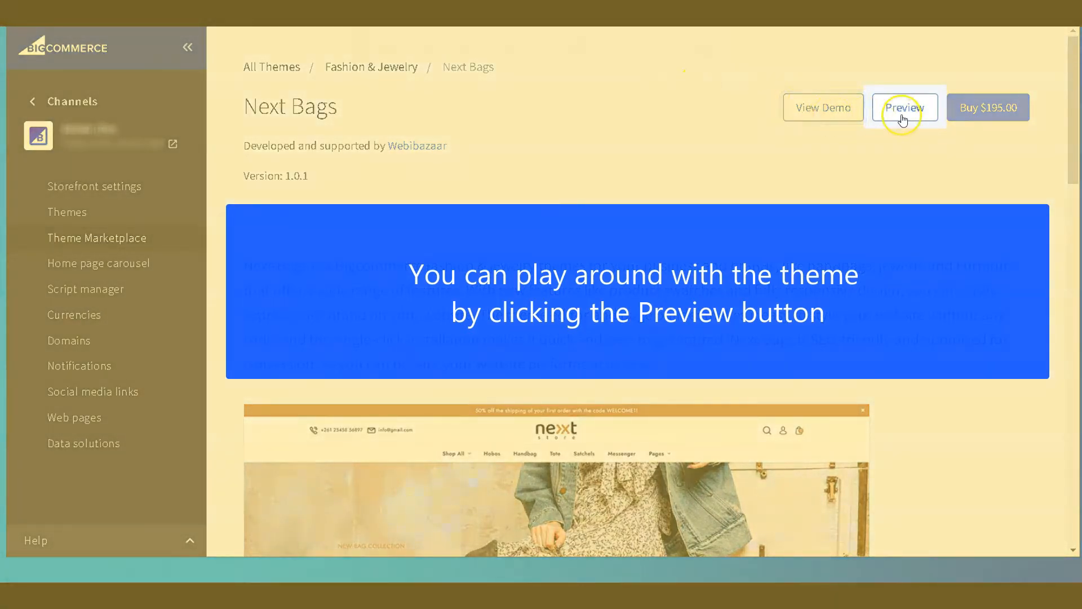
{"action": "left_click", "coordinate": [904, 108]}
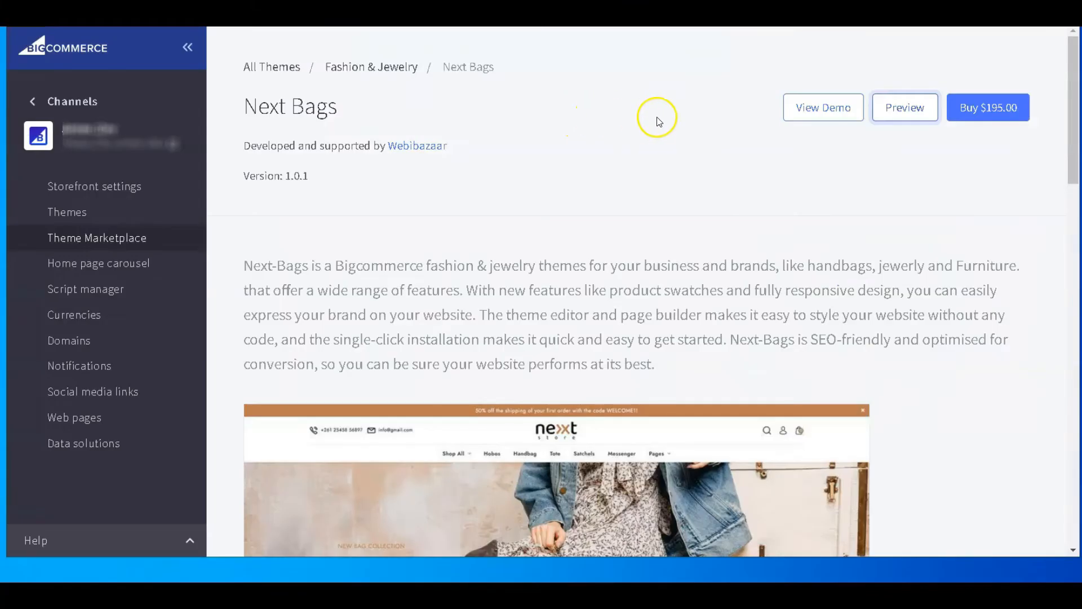
{"action": "mouse_move", "coordinate": [860, 120]}
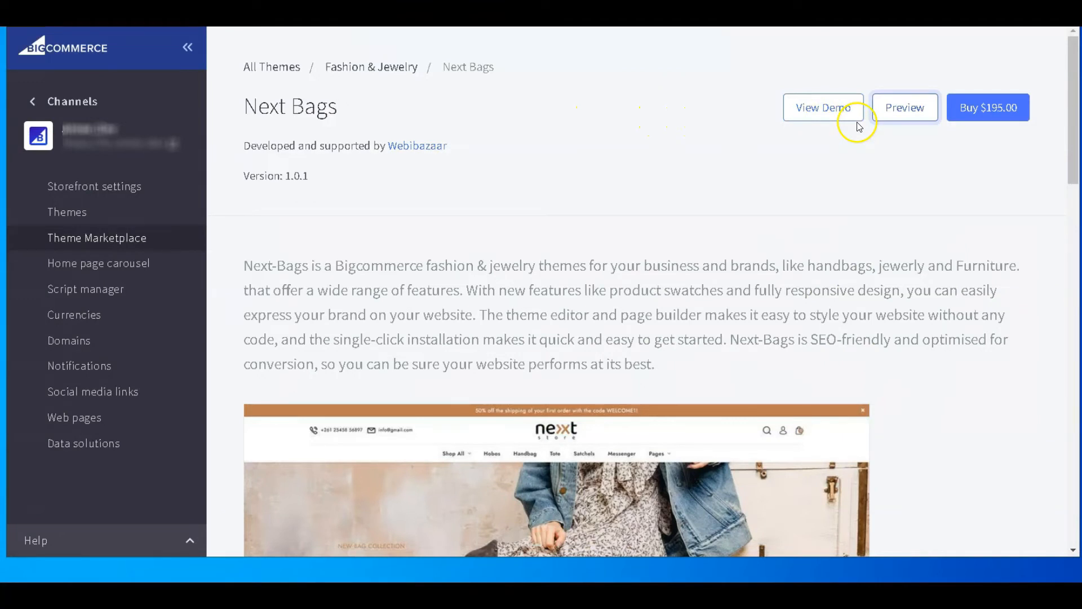
{"action": "left_click", "coordinate": [987, 107]}
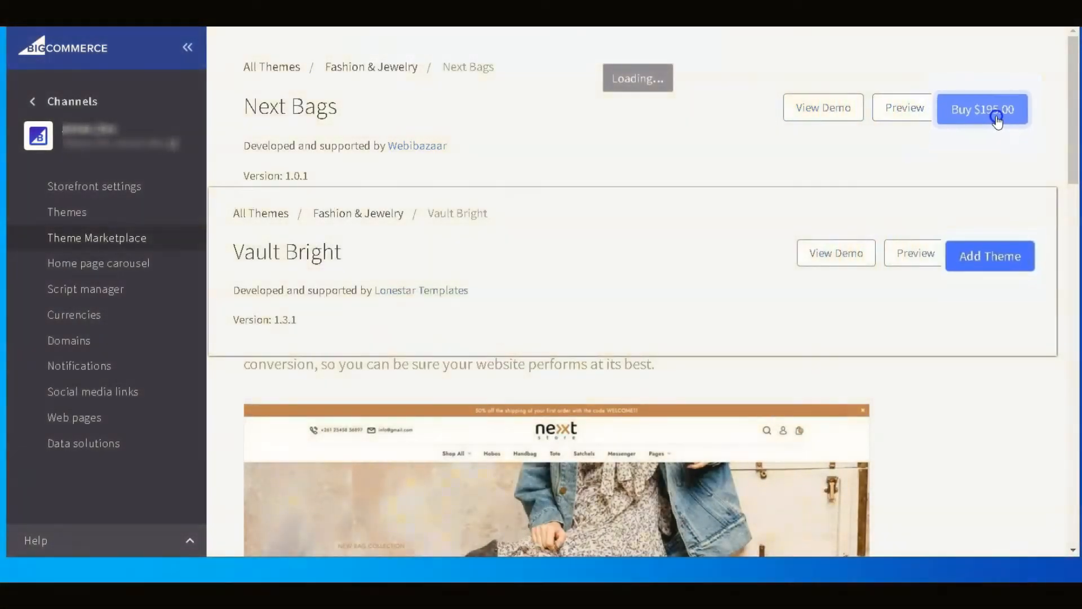
Step: Attempt to buy Next Bags for $195.00 and dismiss the store-owner-only purchase notice
{"action": "left_click", "coordinate": [994, 109]}
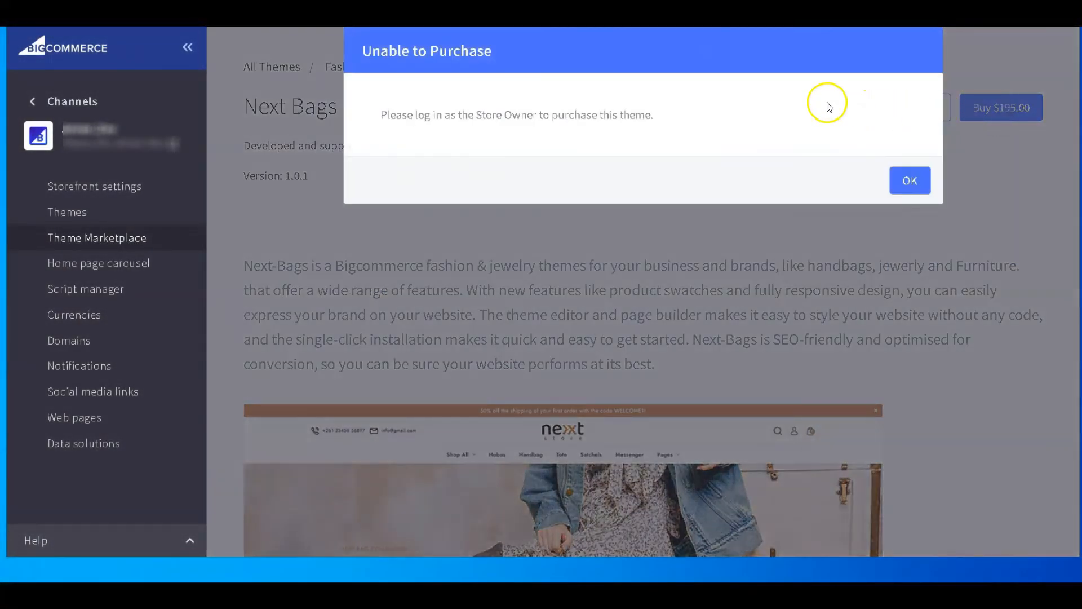
{"action": "left_click_drag", "start_coordinate": [469, 115], "coordinate": [653, 115]}
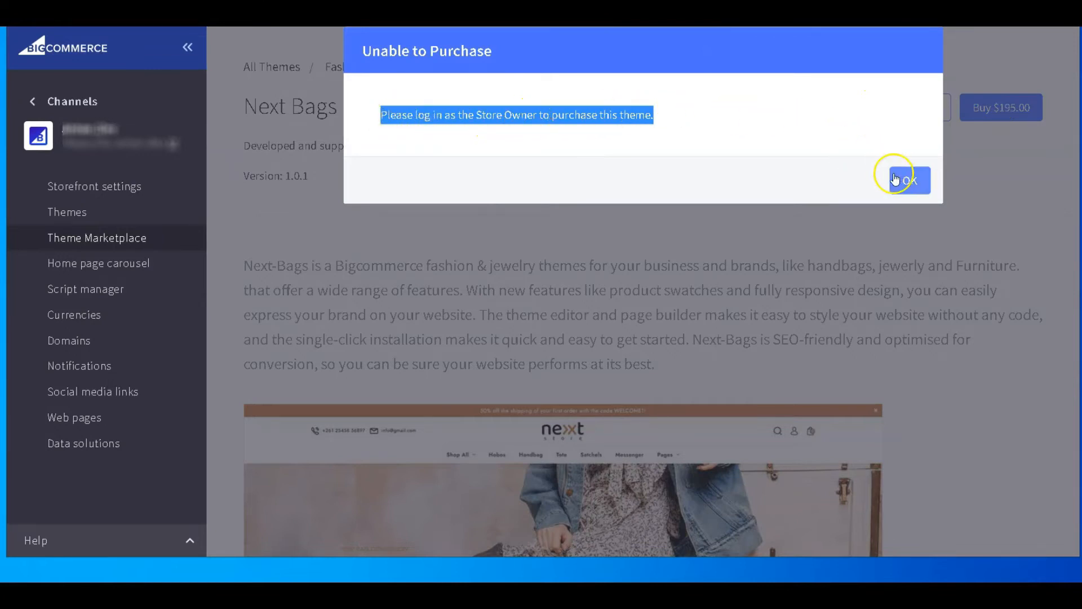
{"action": "left_click", "coordinate": [907, 180]}
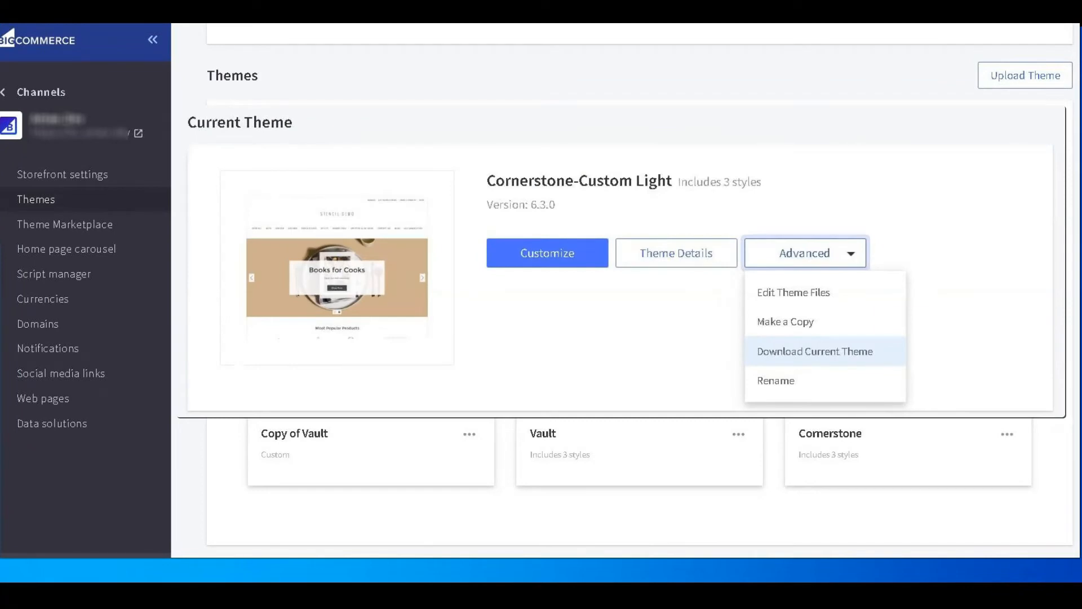
Step: Return to the store's installed Themes page with Cornerstone-Custom Light current
{"action": "left_click", "coordinate": [816, 352]}
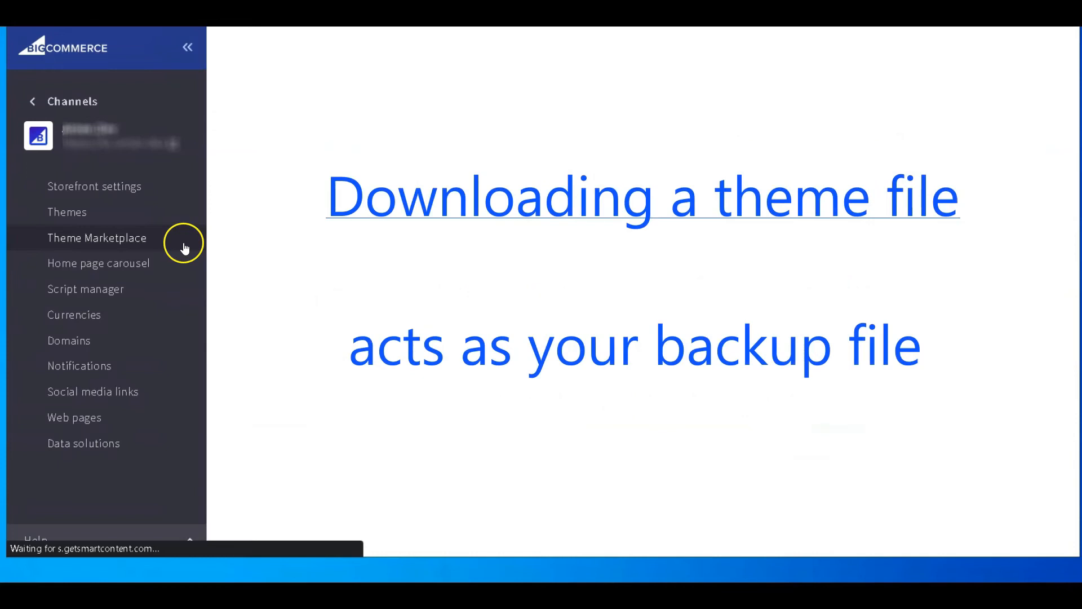
{"action": "left_click", "coordinate": [67, 212]}
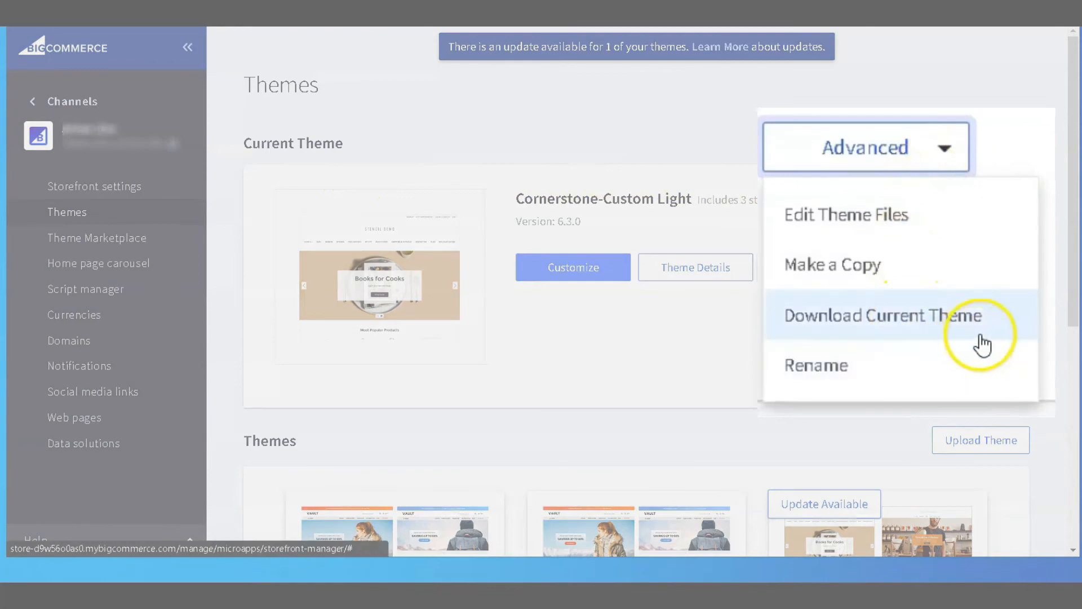
Step: Download the current theme and save Cornerstone-Custom-6.3.0.zip to the desktop
{"action": "left_click", "coordinate": [884, 316]}
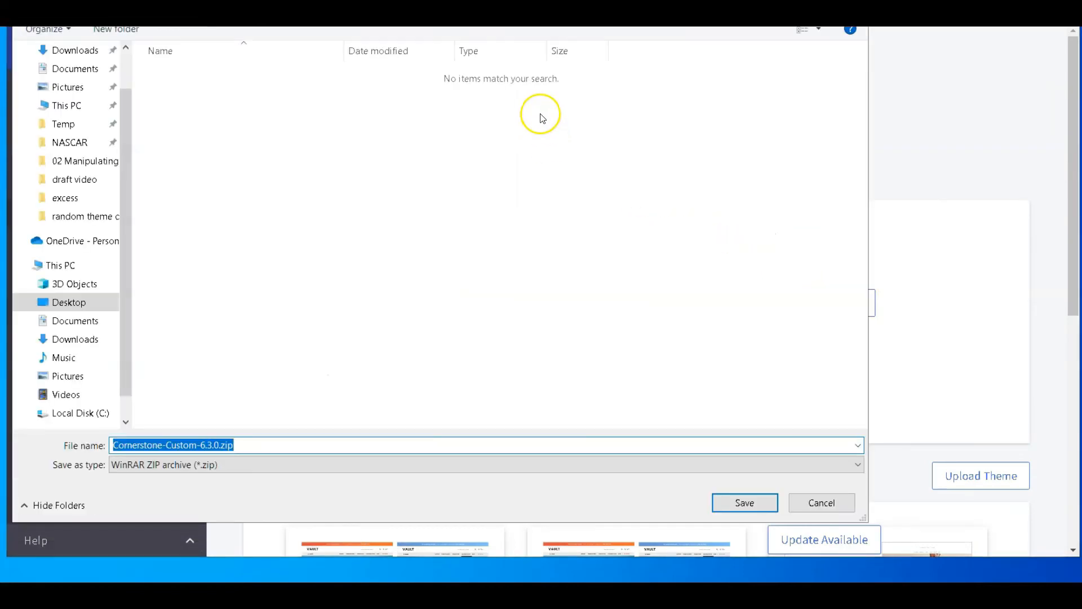
{"action": "left_click", "coordinate": [745, 503]}
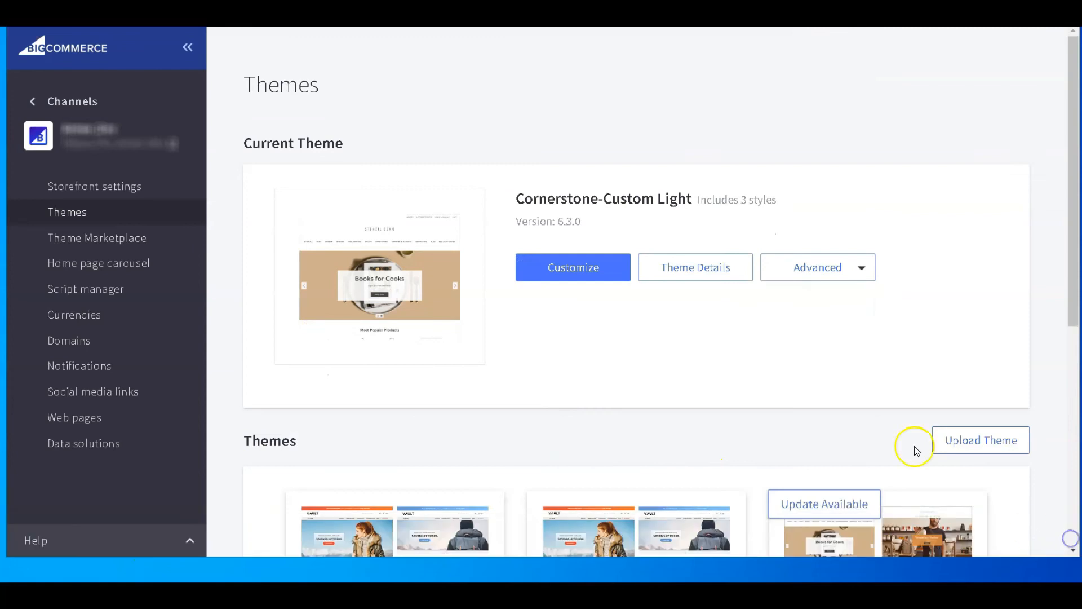
Step: Open the Copy of Vault Bright theme card (Vault 1.3.1) to view its details
{"action": "scroll", "scroll_direction": "down", "scroll_amount": 3}
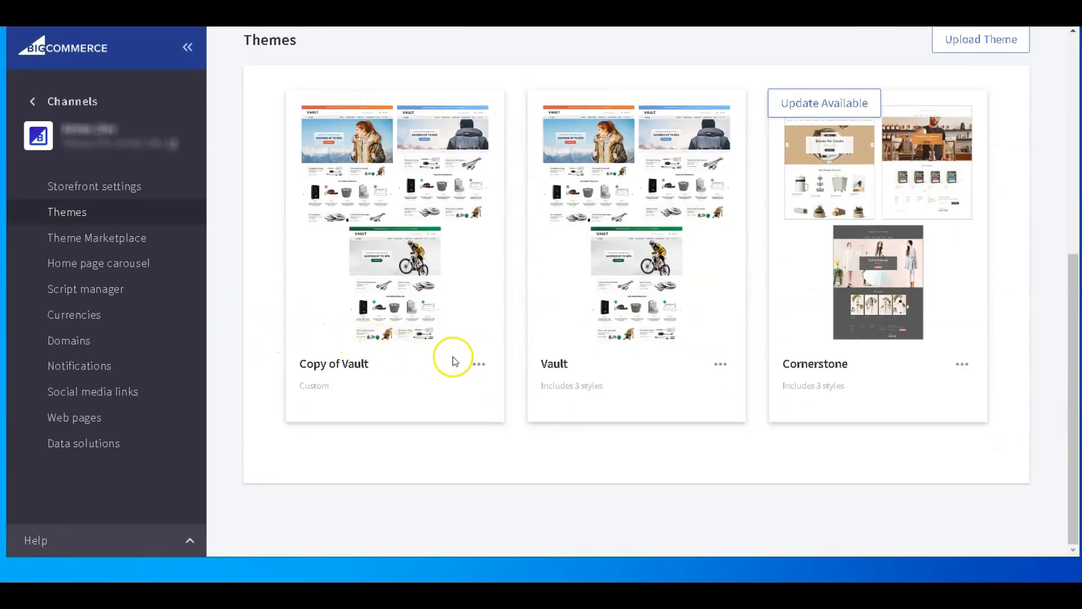
{"action": "left_click", "coordinate": [478, 363]}
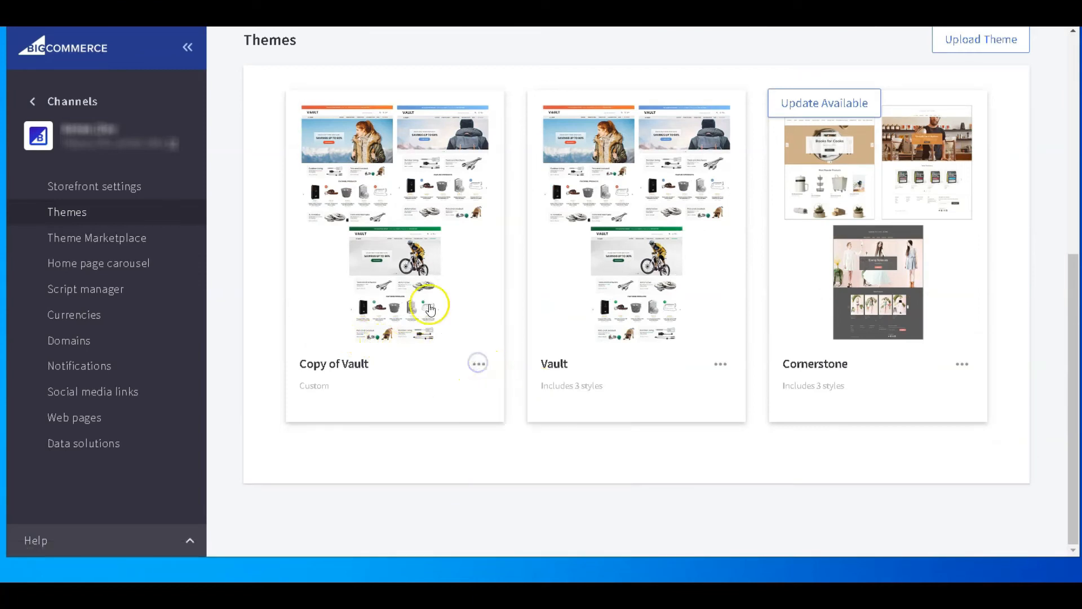
{"action": "left_click", "coordinate": [430, 306]}
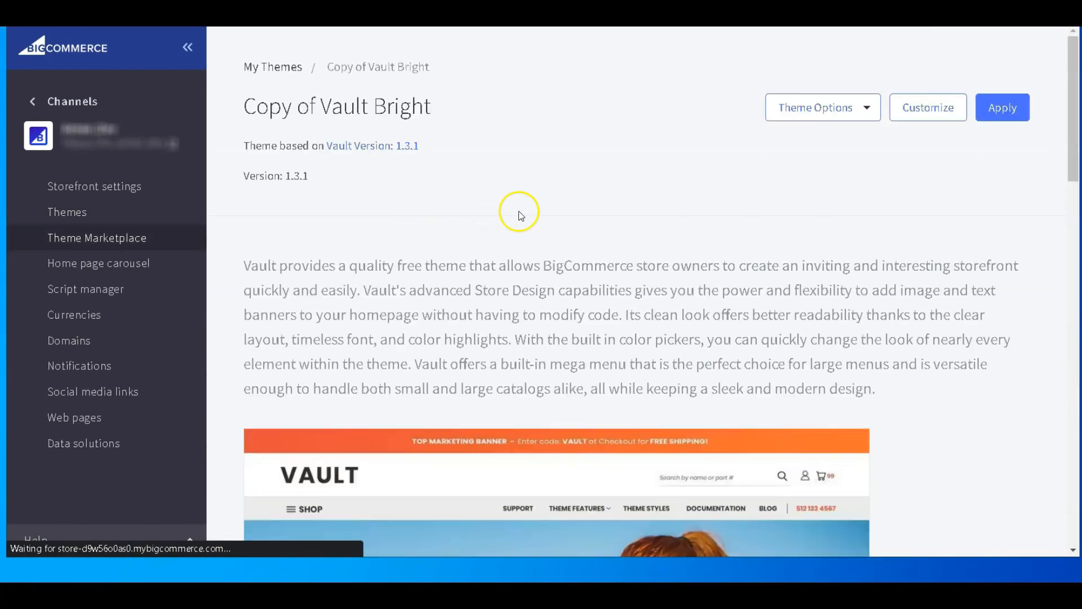
Step: Expand Theme Options for Copy of Vault Bright to see both download choices
{"action": "left_click", "coordinate": [823, 107]}
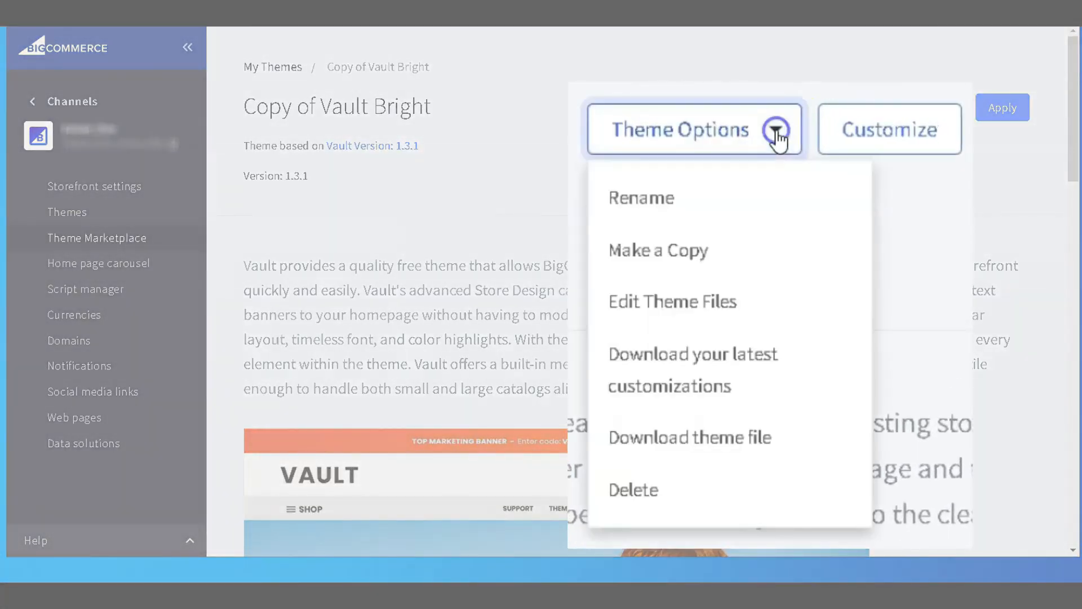
{"action": "mouse_move", "coordinate": [829, 302]}
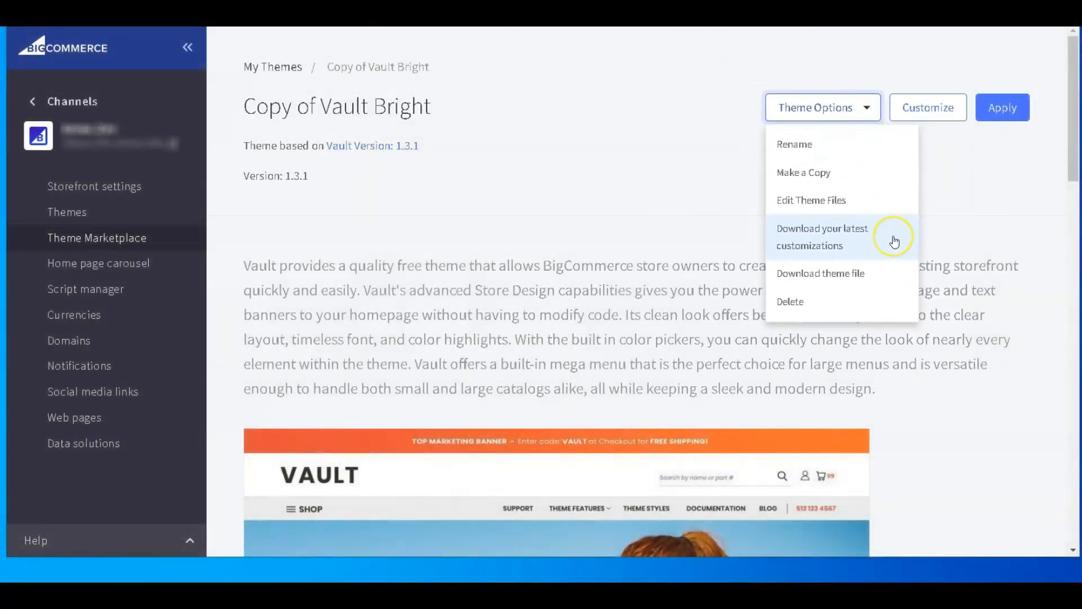
{"action": "mouse_move", "coordinate": [891, 277]}
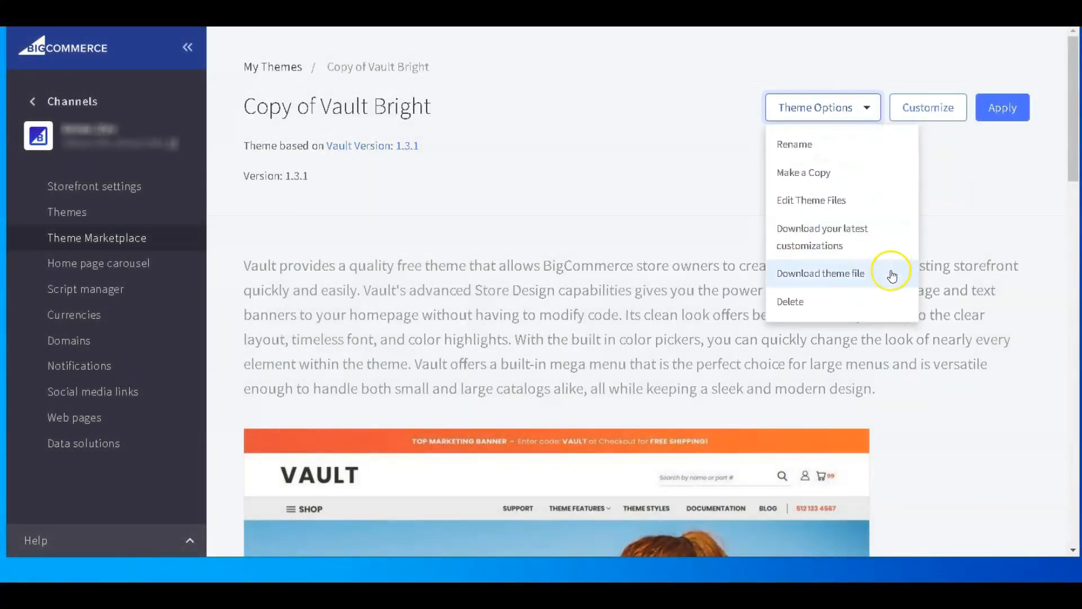
{"action": "mouse_move", "coordinate": [893, 241]}
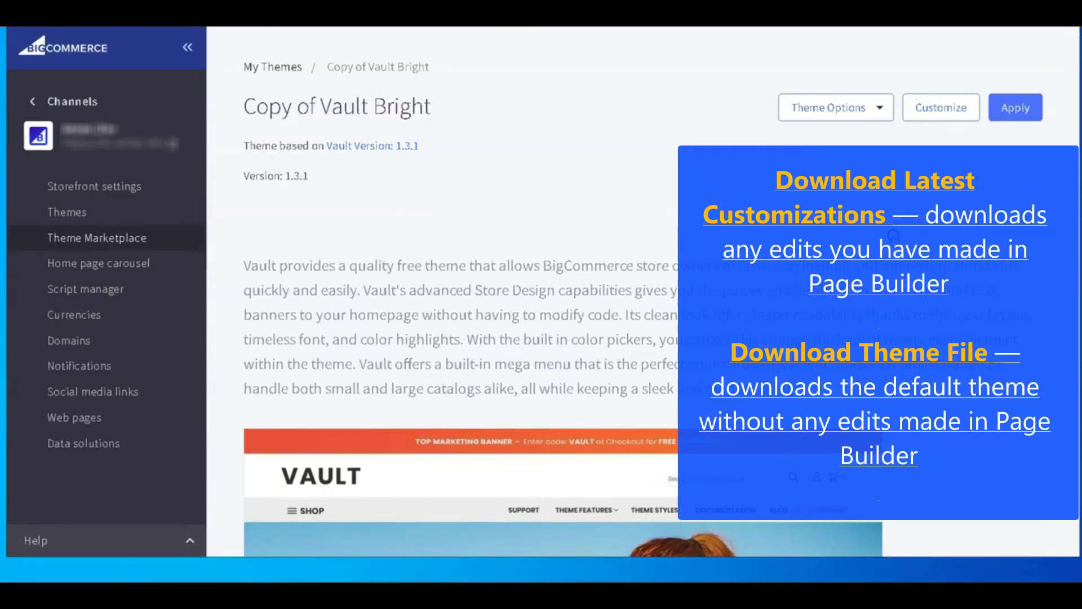
Step: Download the theme file with the acknowledgement ticked, saving Copy+of+Vault-1.3.1.zip to the desktop
{"action": "left_click", "coordinate": [866, 351]}
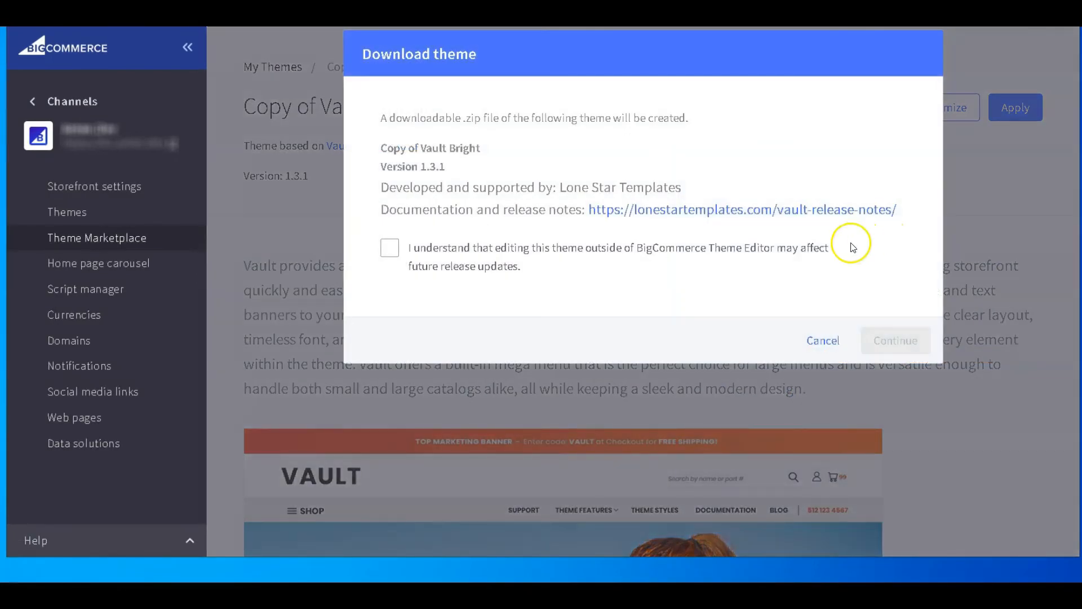
{"action": "left_click", "coordinate": [390, 247]}
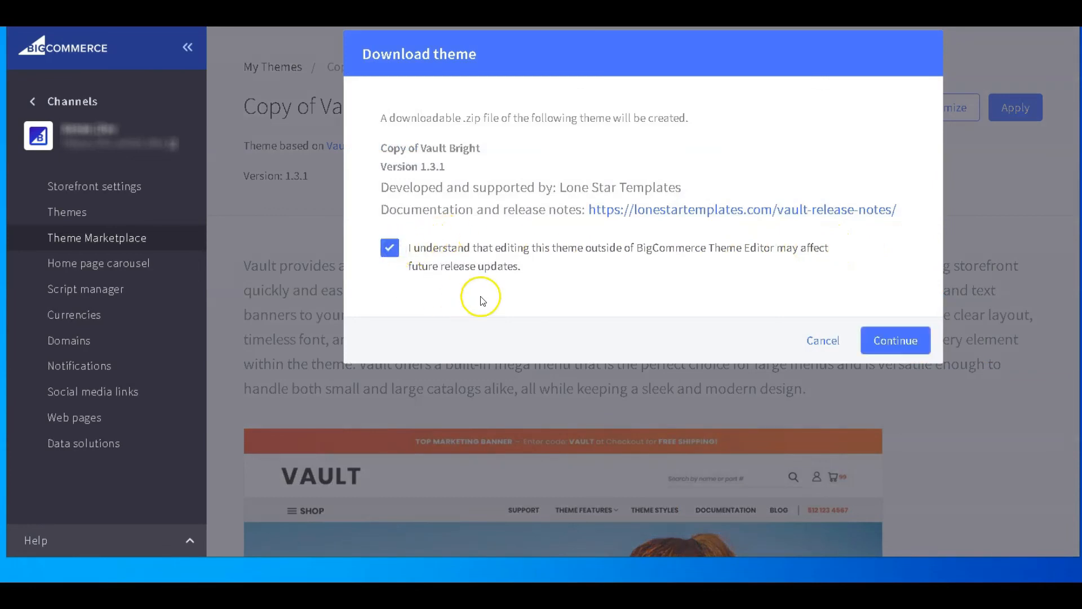
{"action": "left_click", "coordinate": [895, 341]}
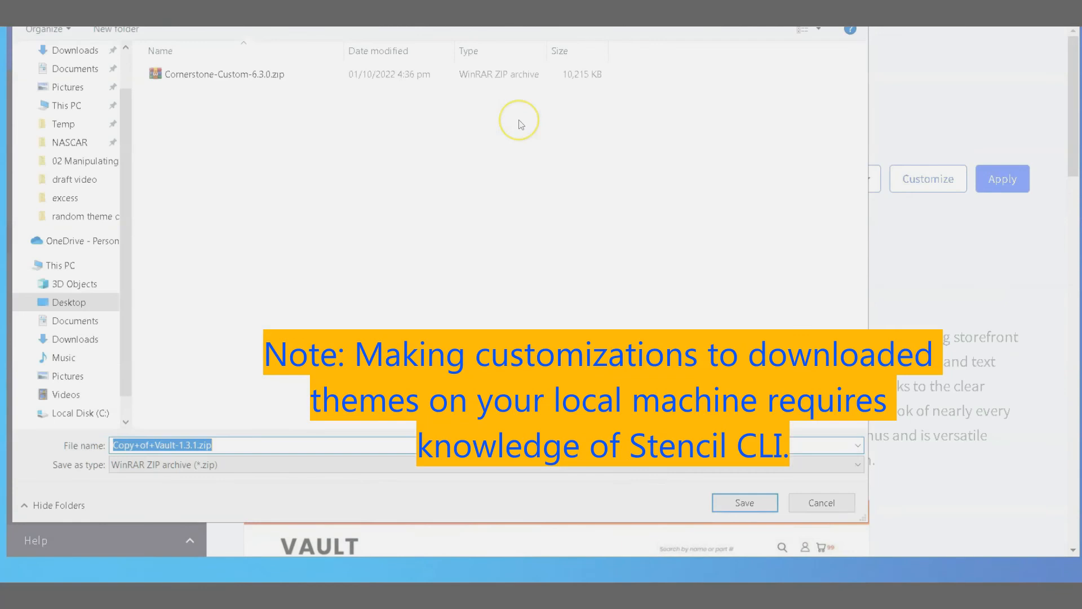
{"action": "left_click", "coordinate": [744, 503]}
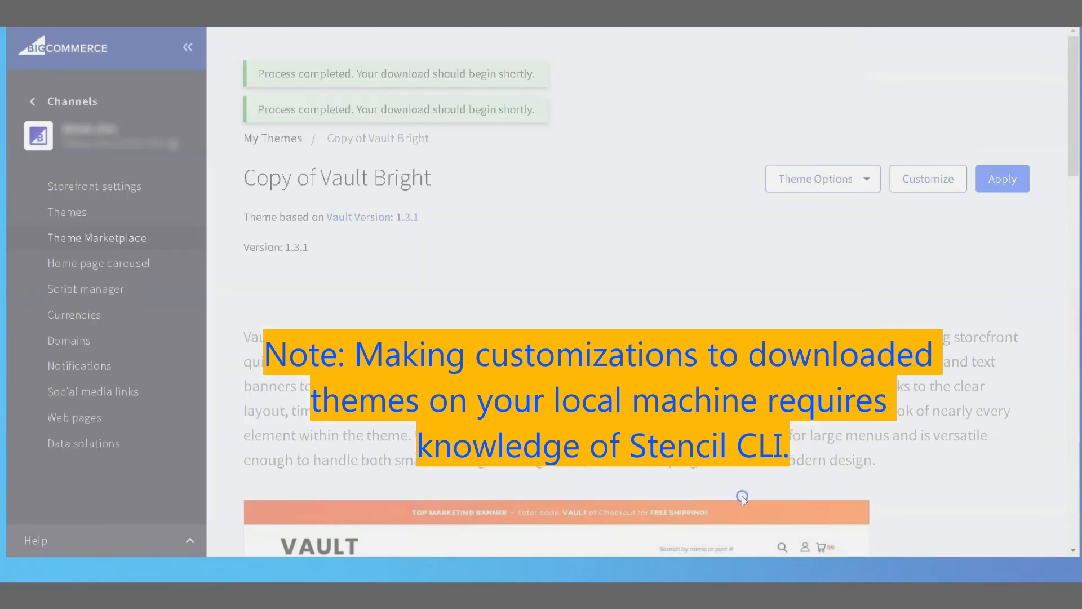